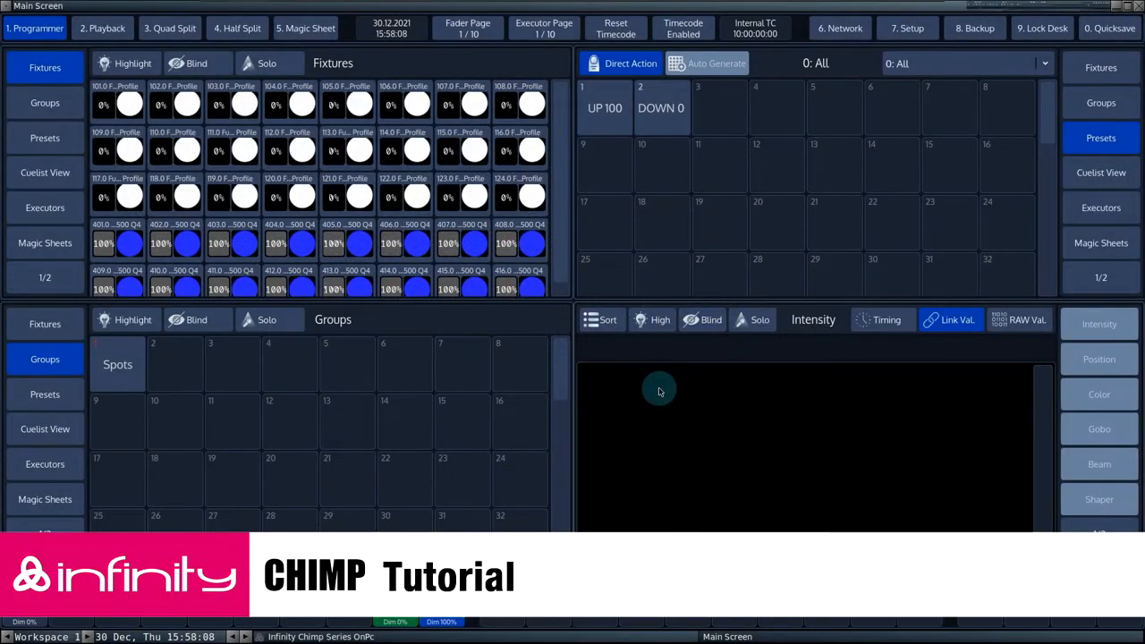
mouse_move(608, 271)
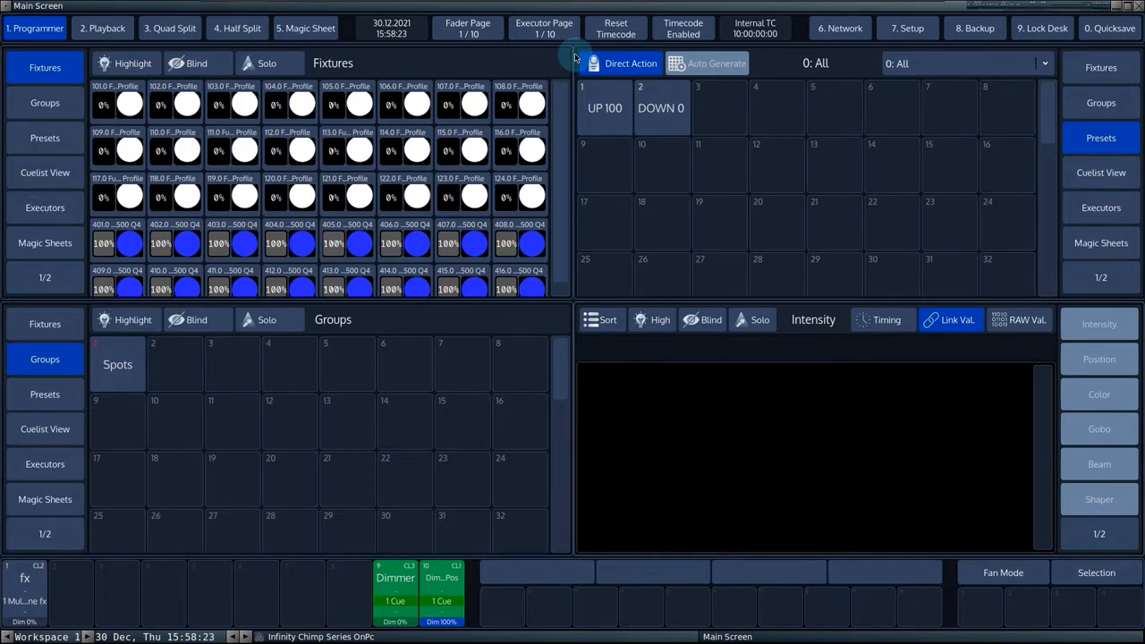
Pick fixtures 101, 102 and others, clear them, then select all 24 Spots
left_click(117, 102)
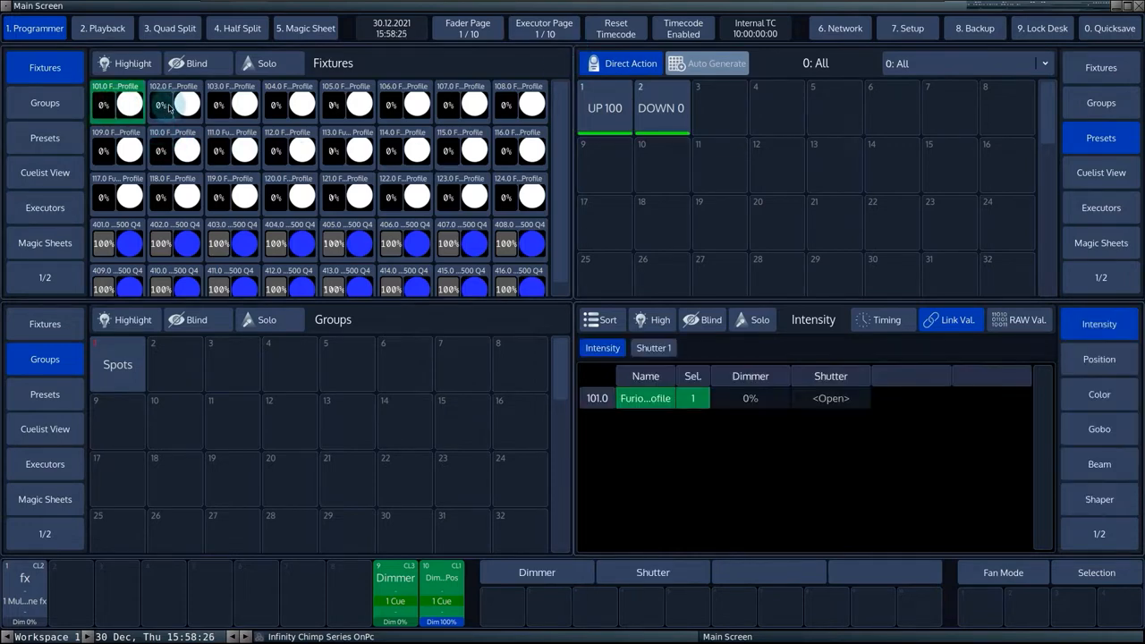
left_click(174, 103)
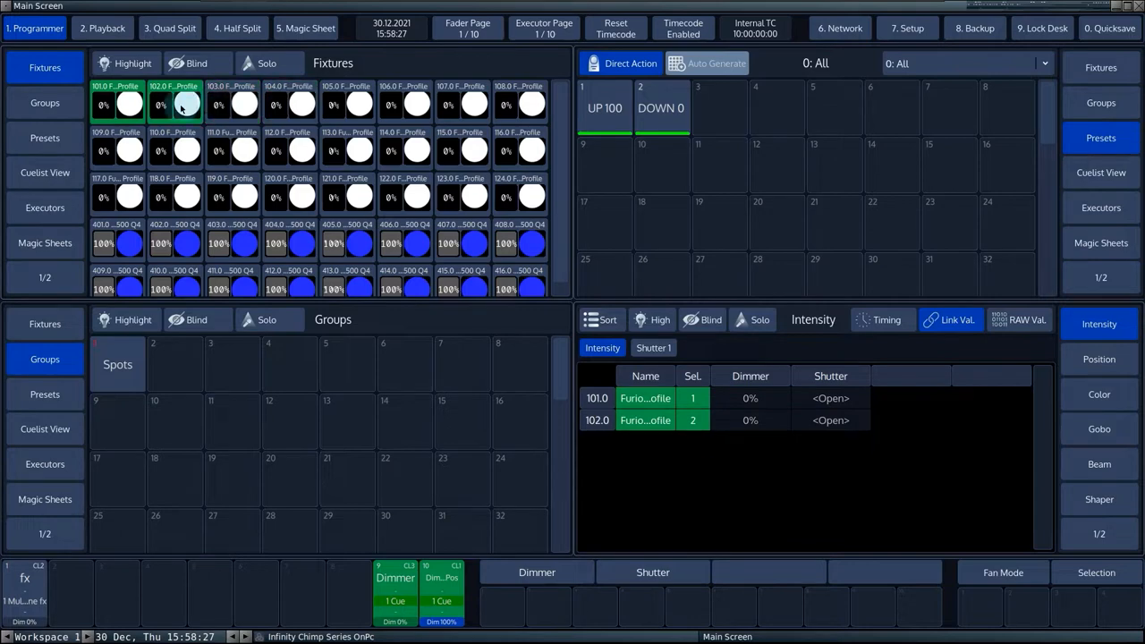
left_click(231, 150)
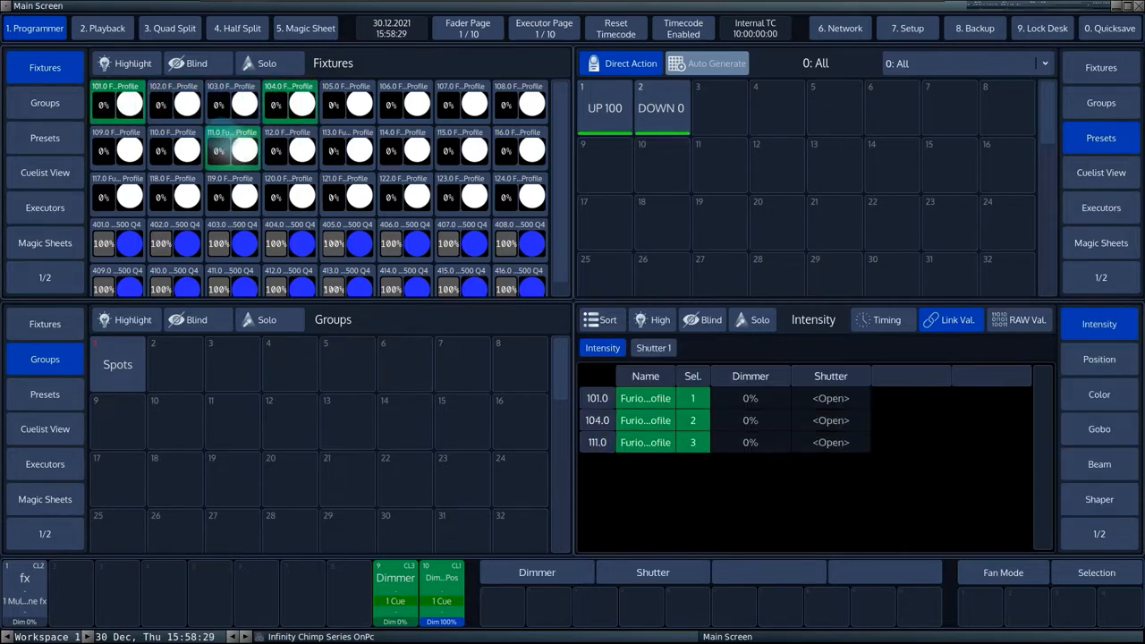
left_click(117, 105)
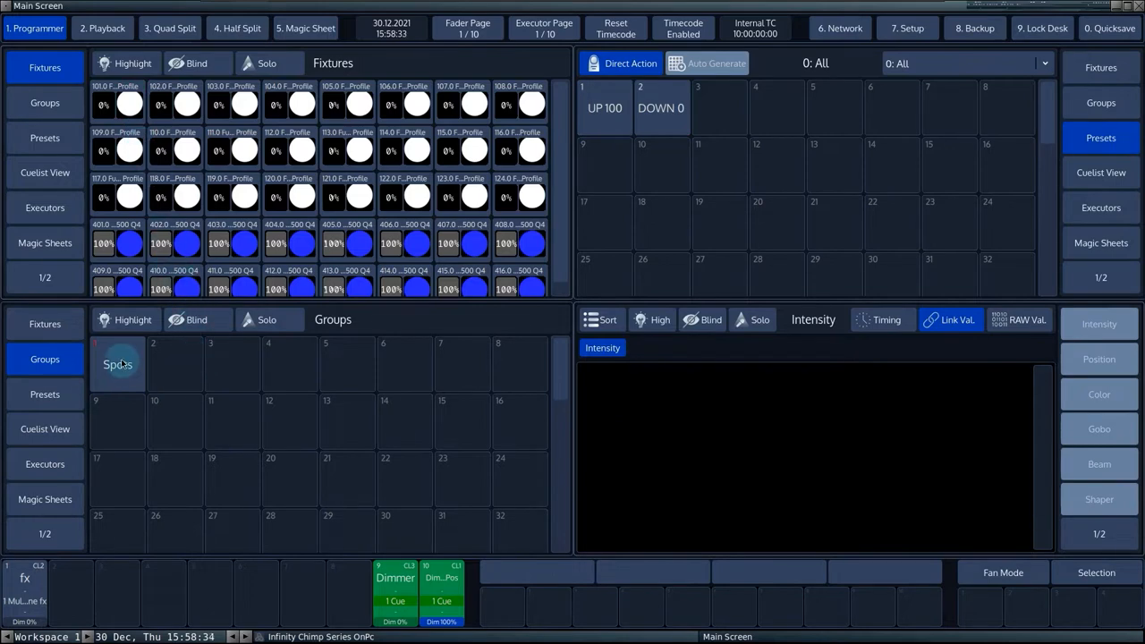
left_click(117, 364)
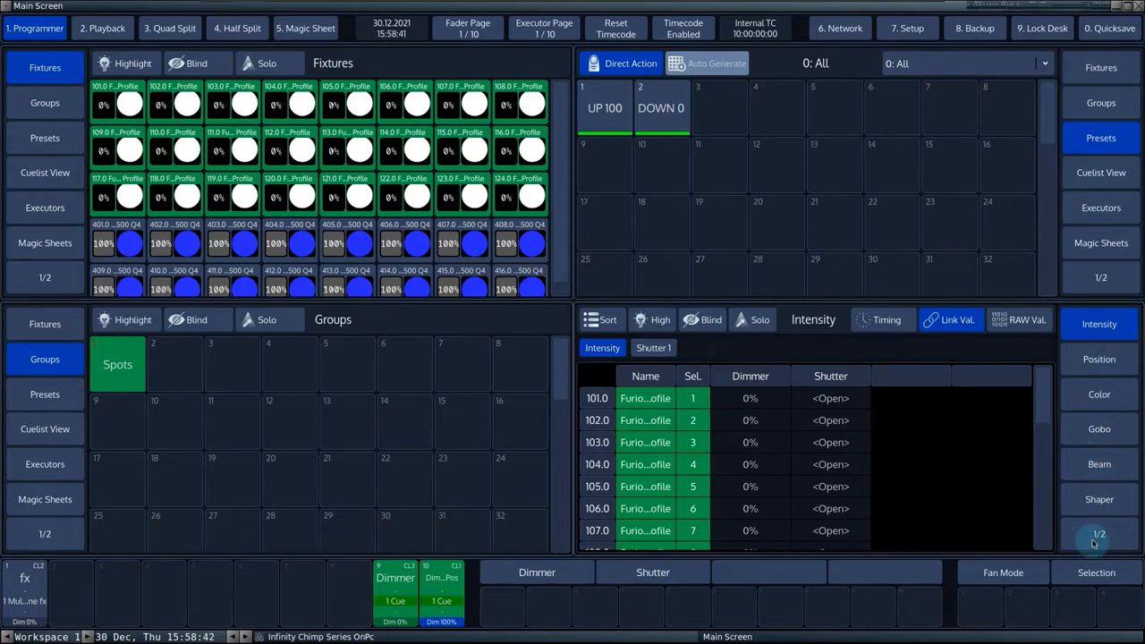
Show the Effects attribute page for the spots, briefly visiting the virtual console
left_click(1099, 534)
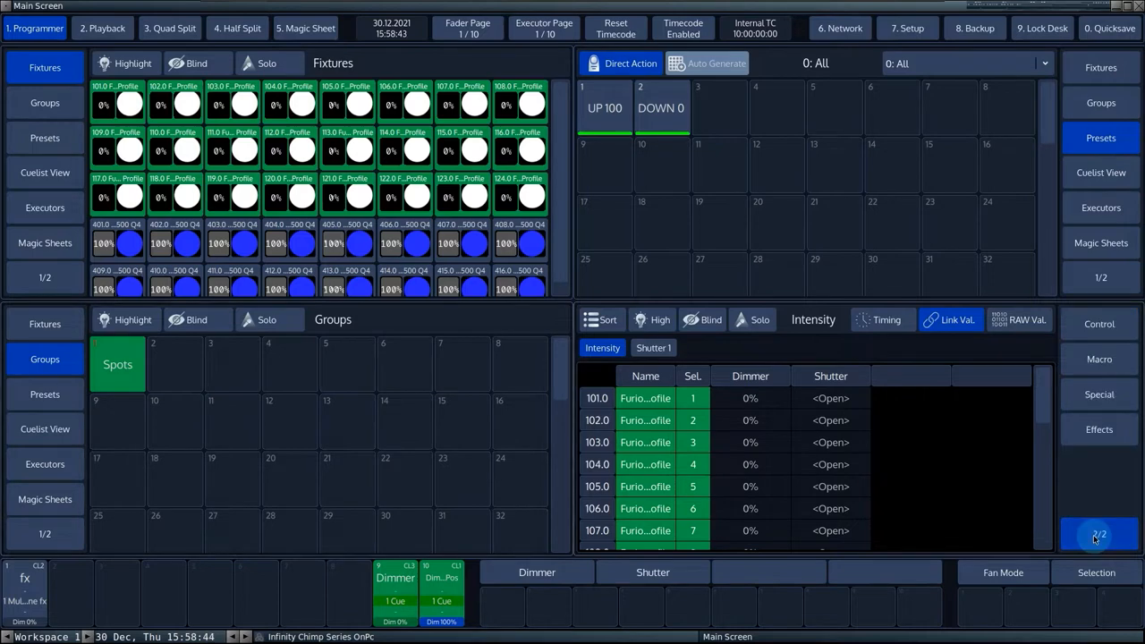
left_click(1098, 430)
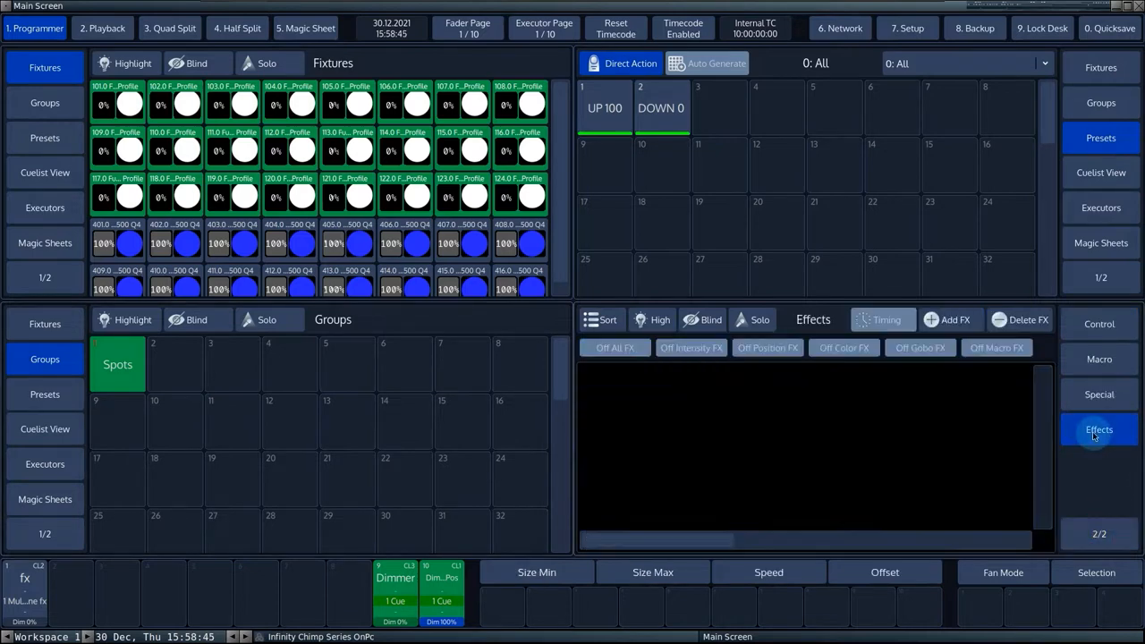
mouse_move(903, 300)
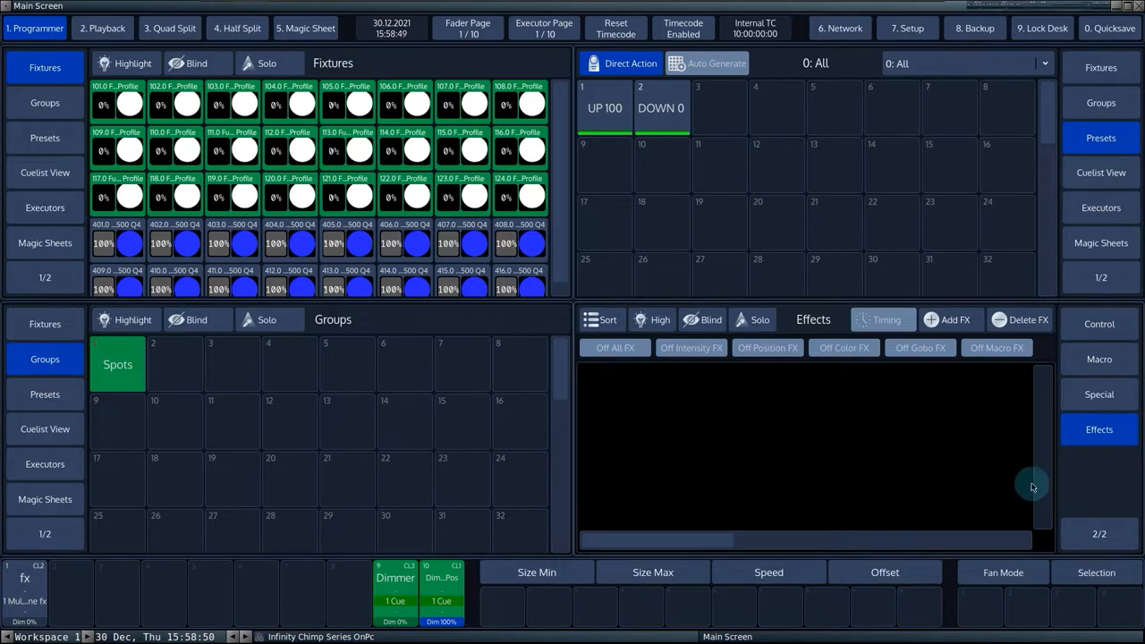
left_click(1099, 323)
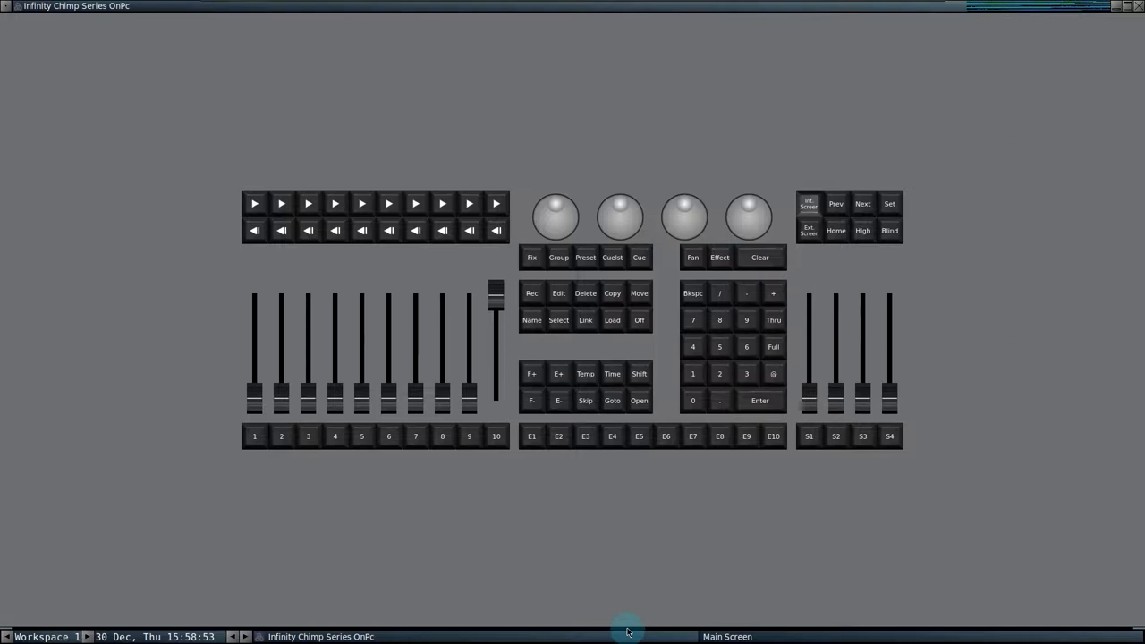
left_click(719, 257)
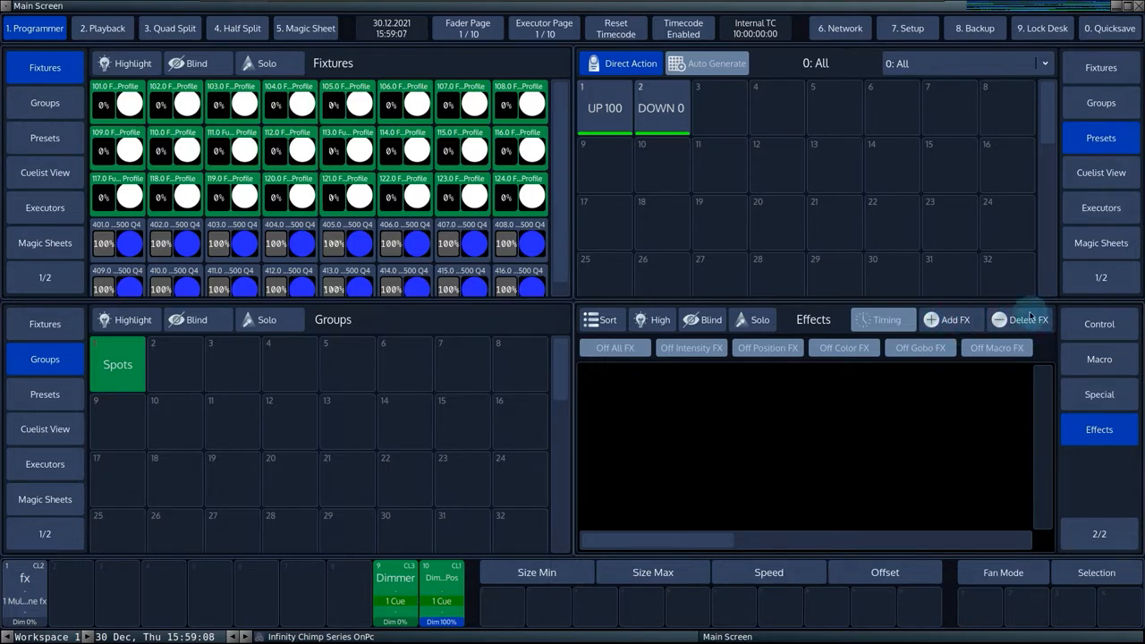
mouse_move(1027, 319)
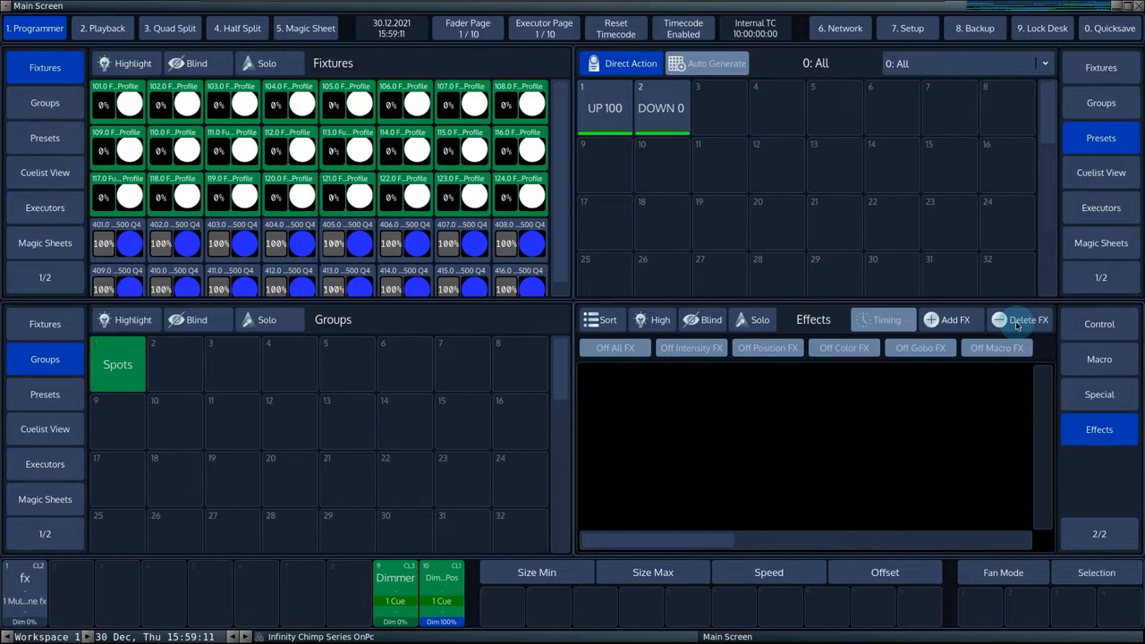
mouse_move(955, 319)
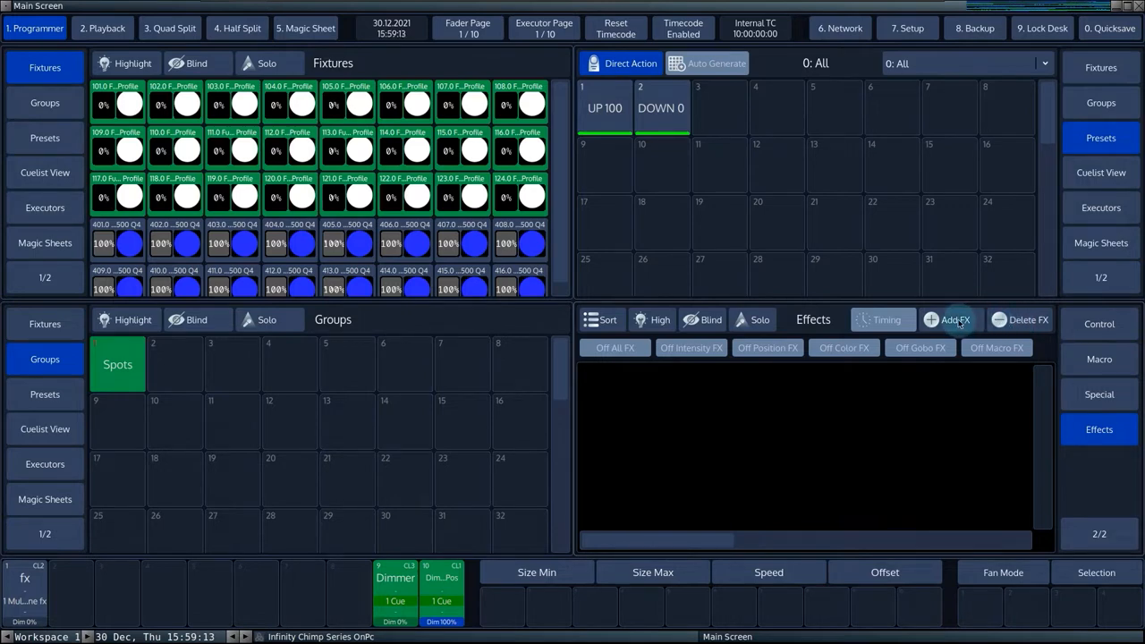
Apply a Dimmer 1 Sine effect with grouping 4 and random offset
left_click(948, 320)
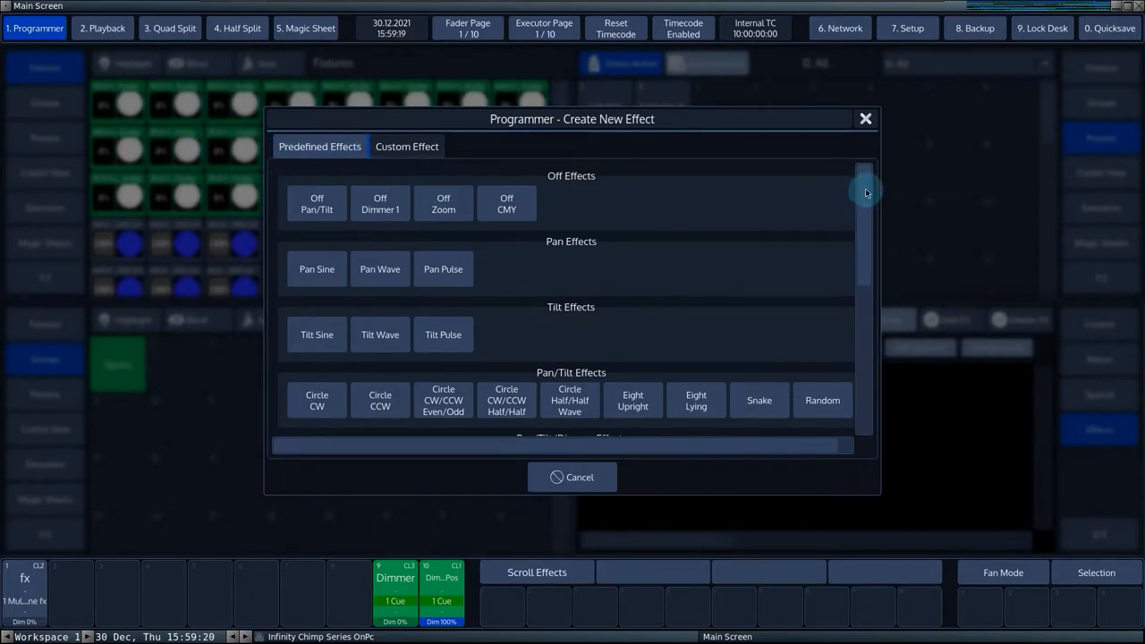
scroll("down", 3)
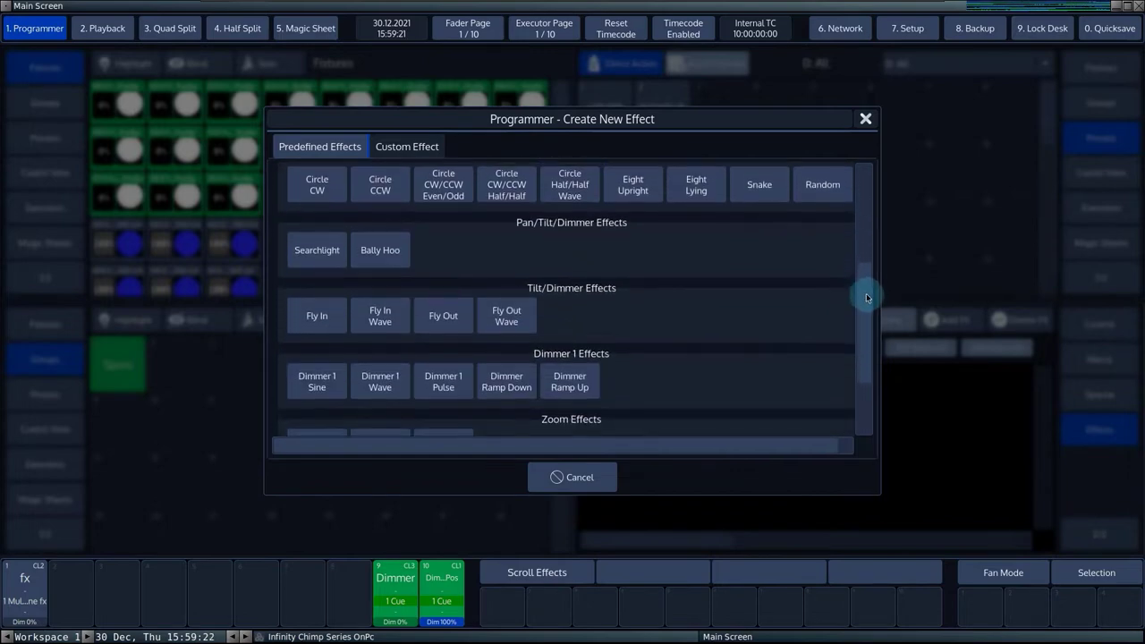
left_click(317, 381)
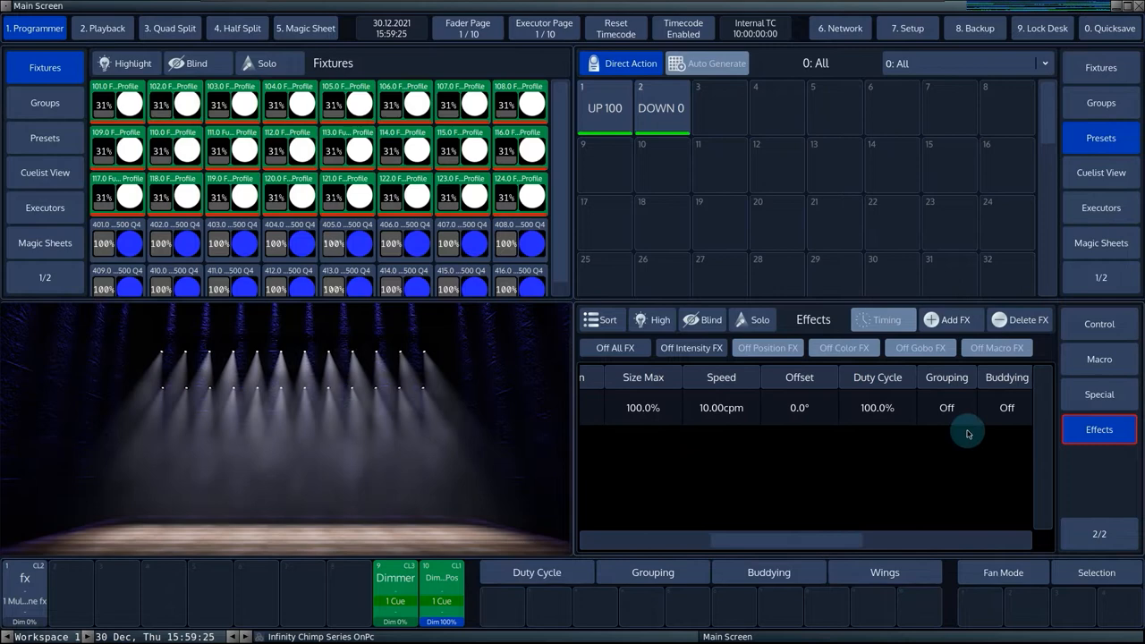
left_click(946, 407)
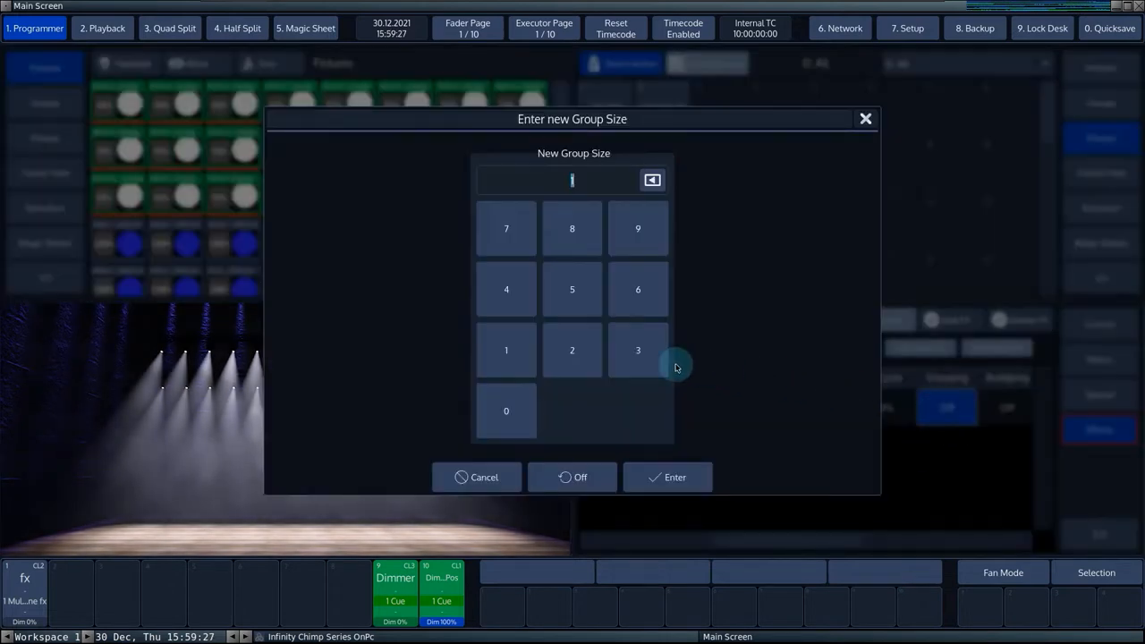
left_click(667, 477)
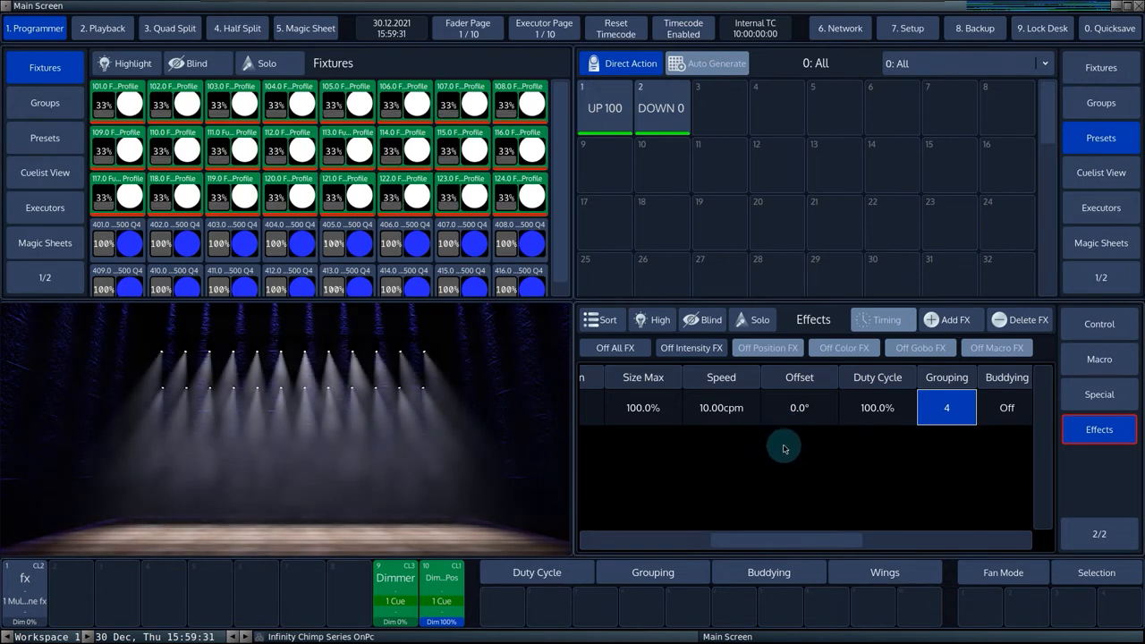
left_click(798, 407)
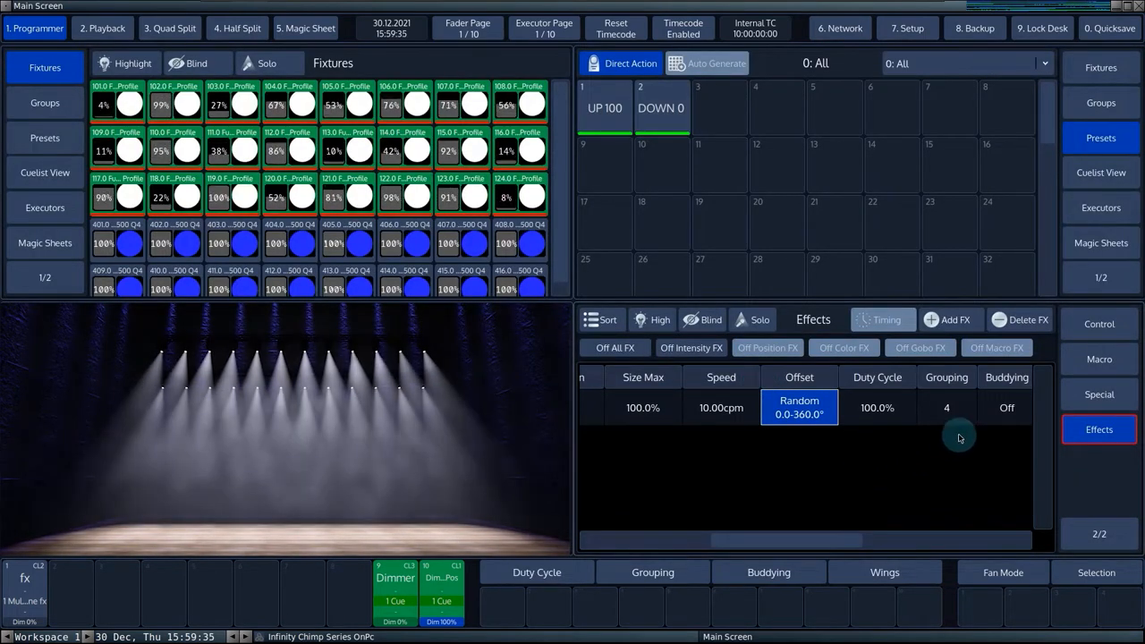
Explore the Custom Effect builder, choosing Dimmer and the Sine curve
left_click(949, 320)
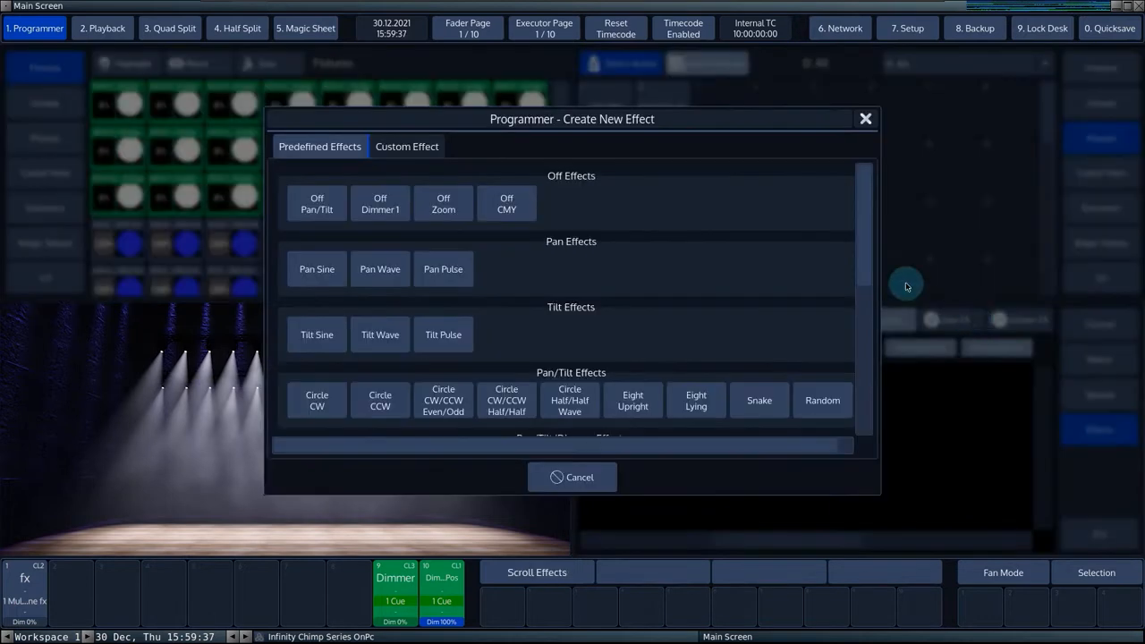
left_click(406, 146)
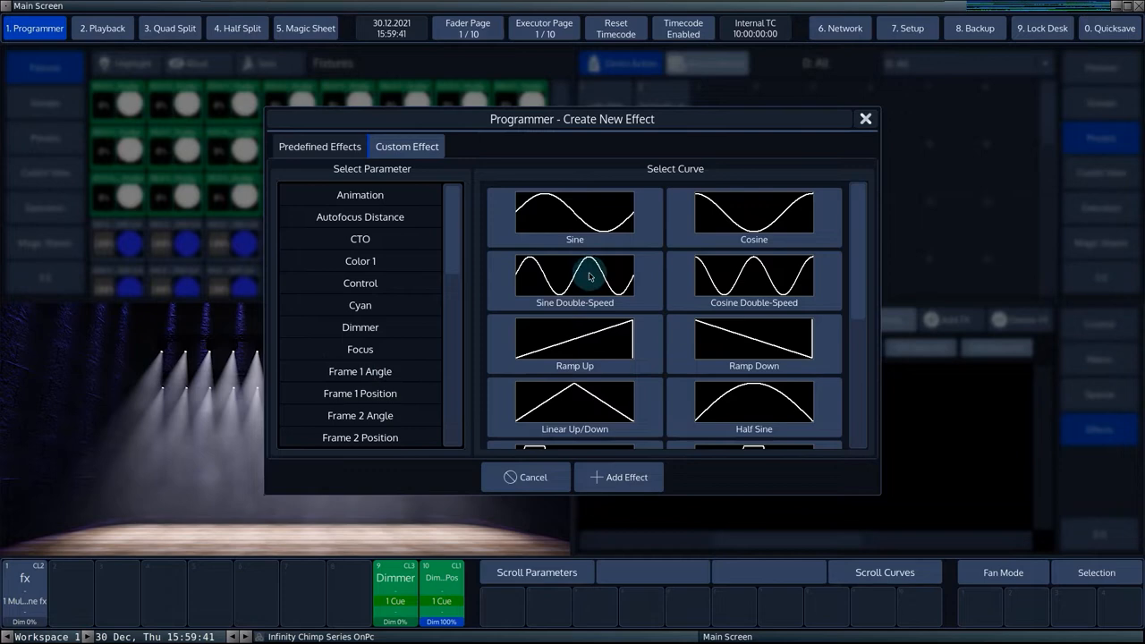
left_click(574, 215)
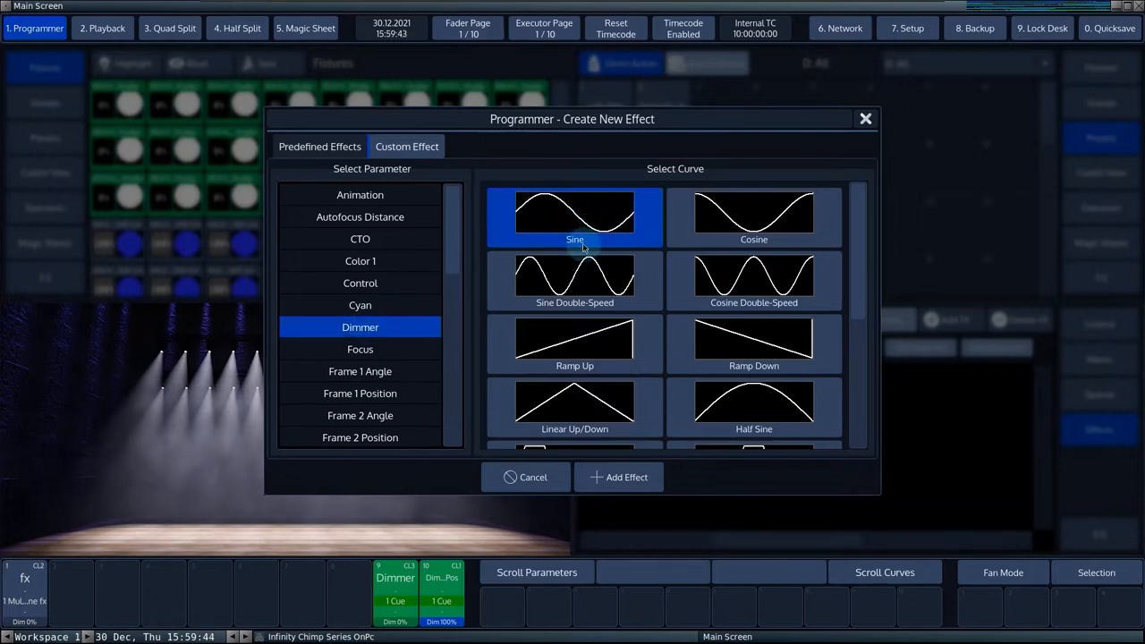
left_click(618, 477)
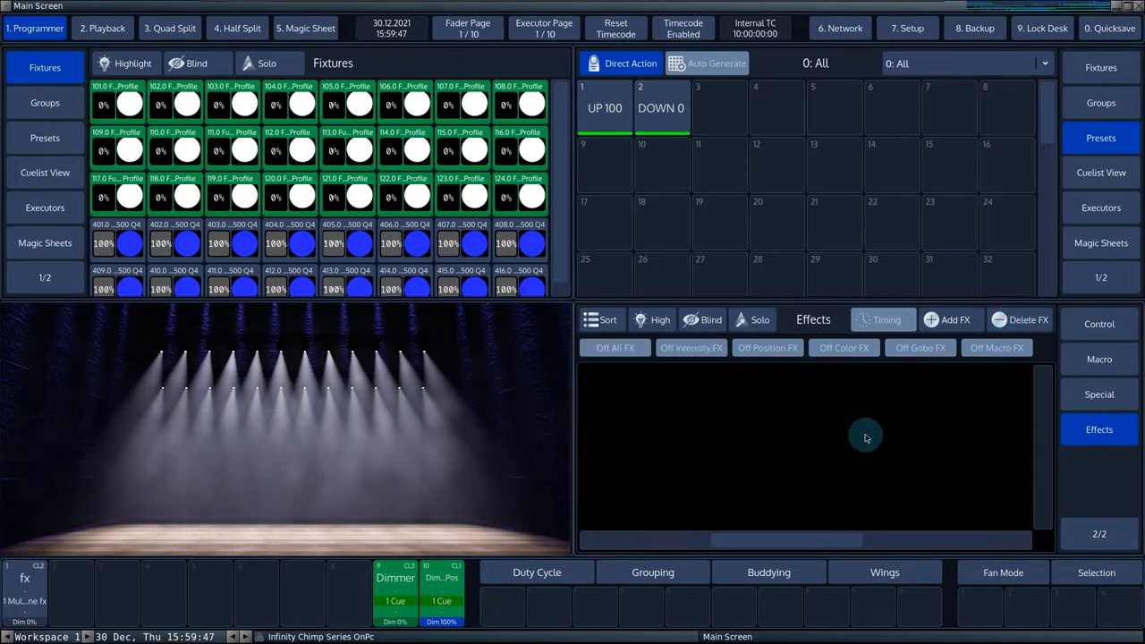
mouse_move(787, 456)
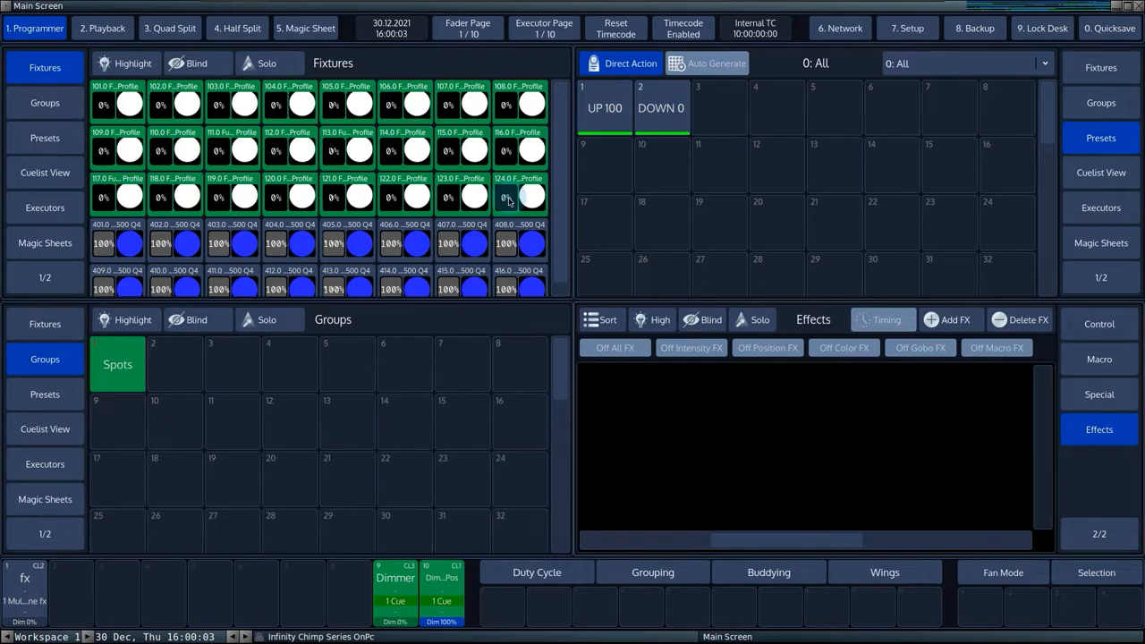
Clear and reselect the Spots group so all spot fixtures are active
left_click(117, 364)
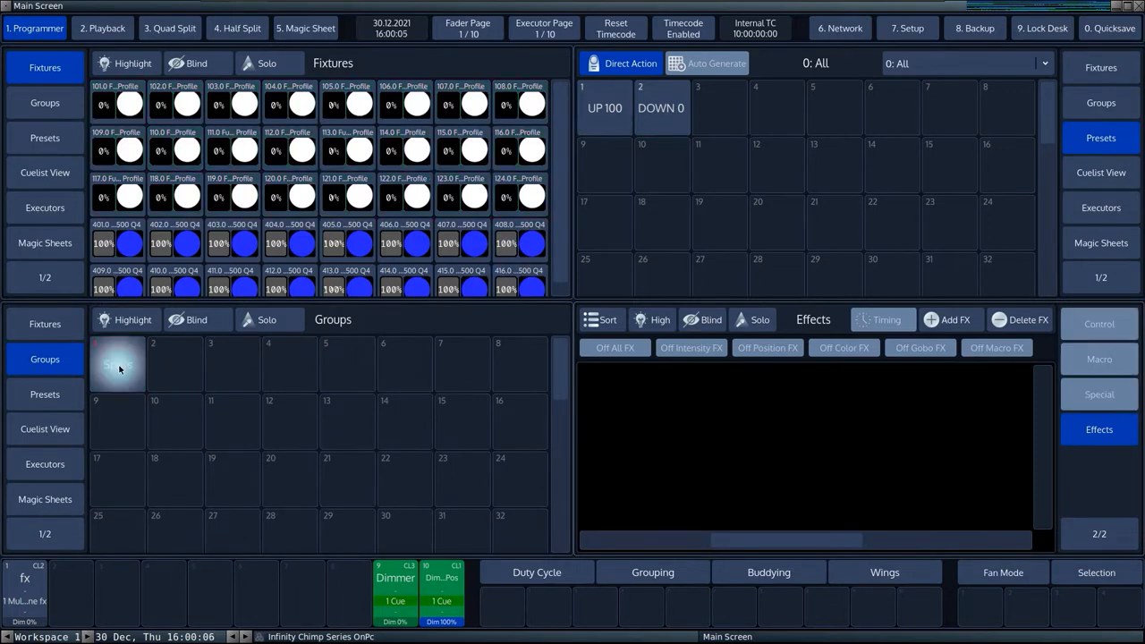
left_click(117, 364)
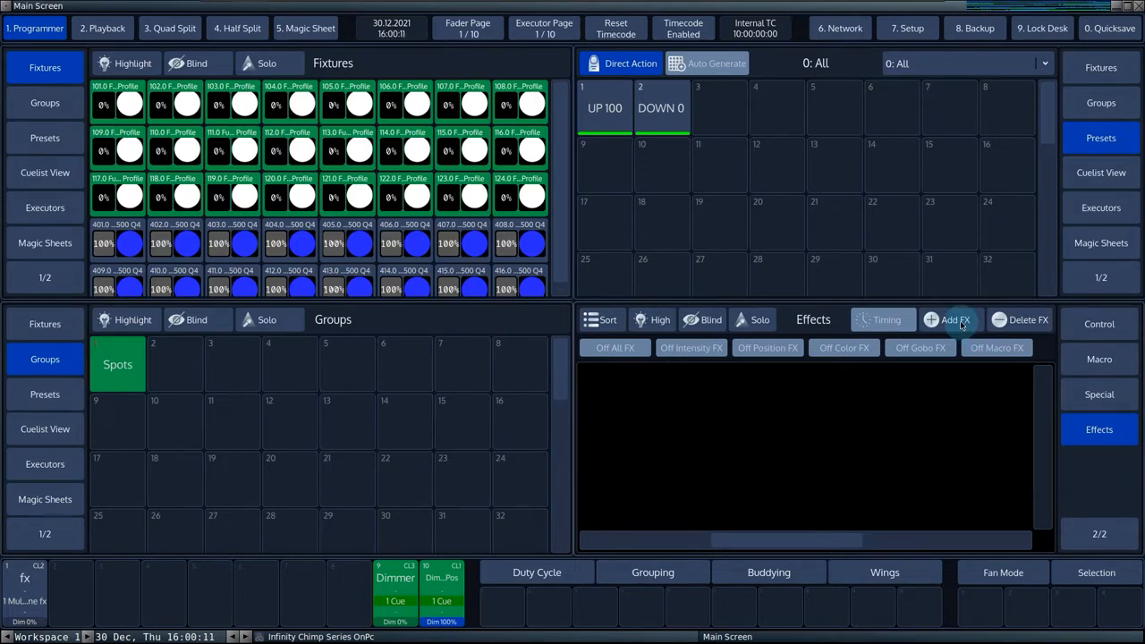
Add a custom Dimmer effect with a Sine curve to the 24 spots
left_click(950, 320)
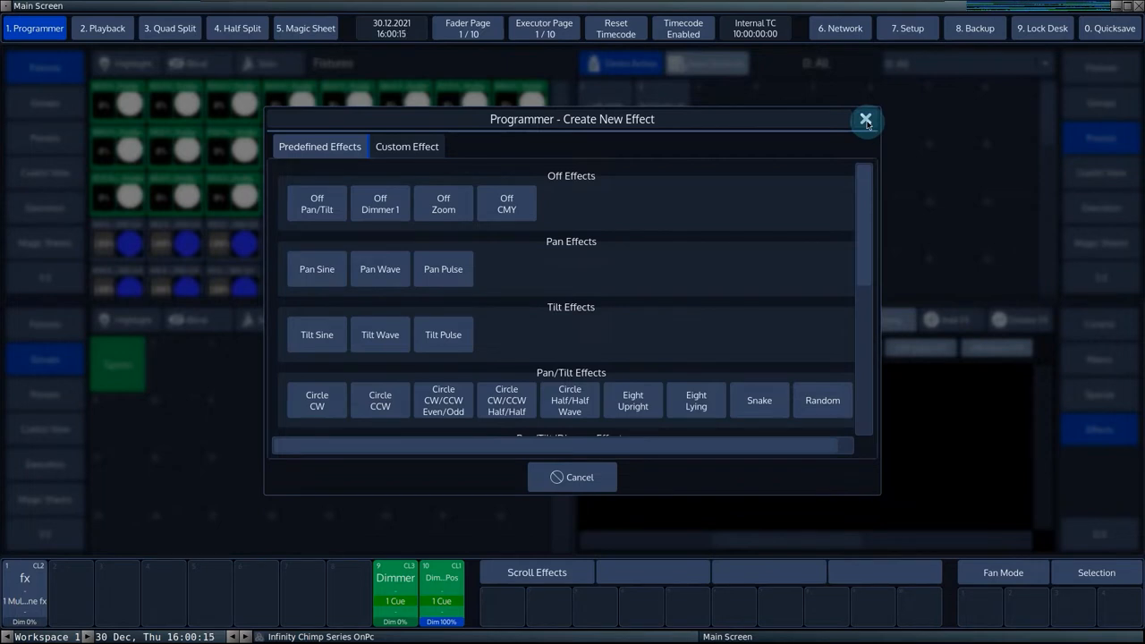
mouse_move(587, 313)
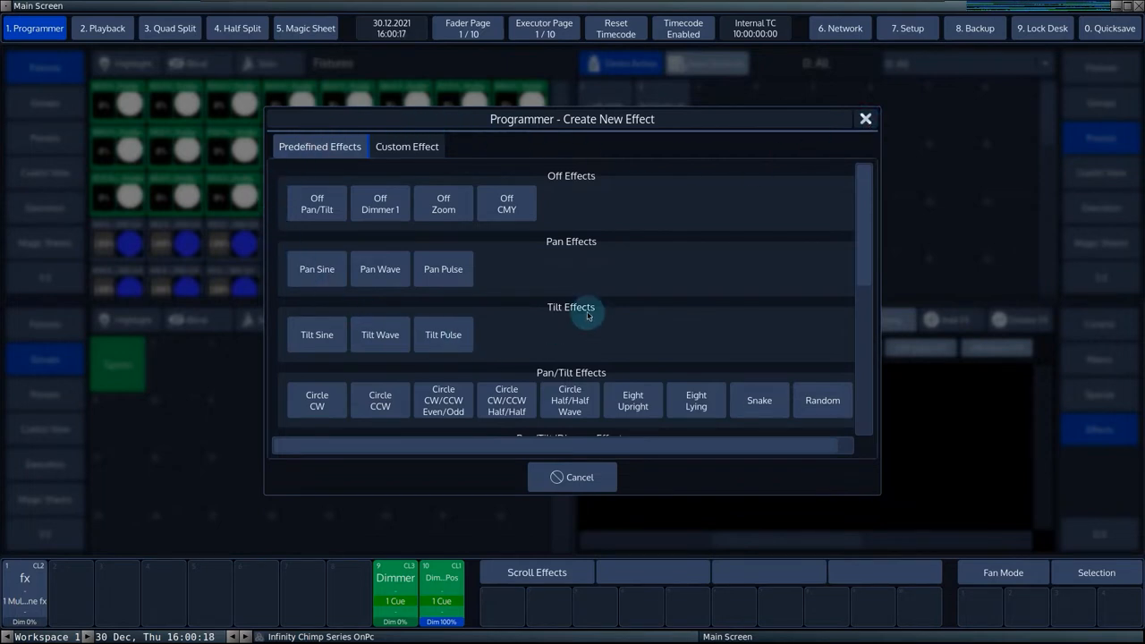
mouse_move(407, 146)
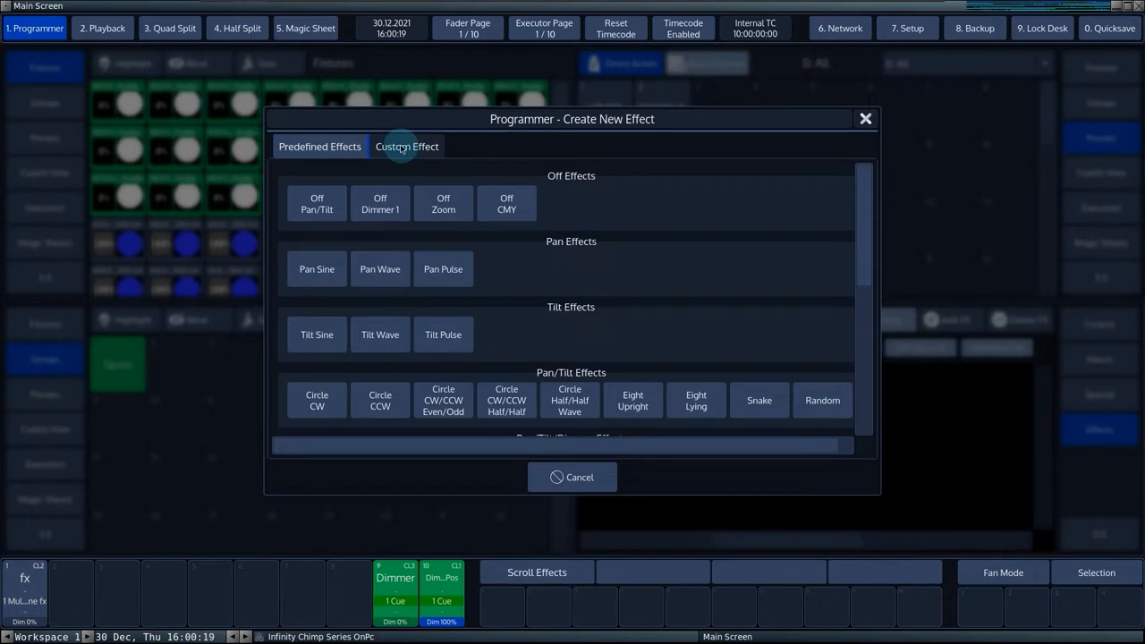
left_click(407, 146)
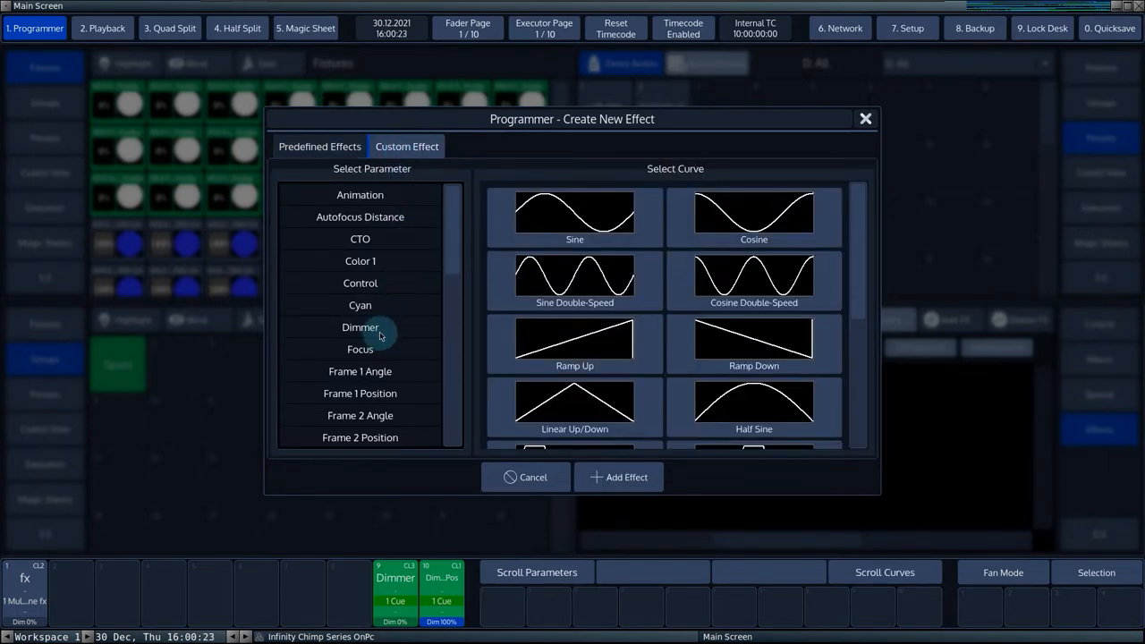
left_click(360, 327)
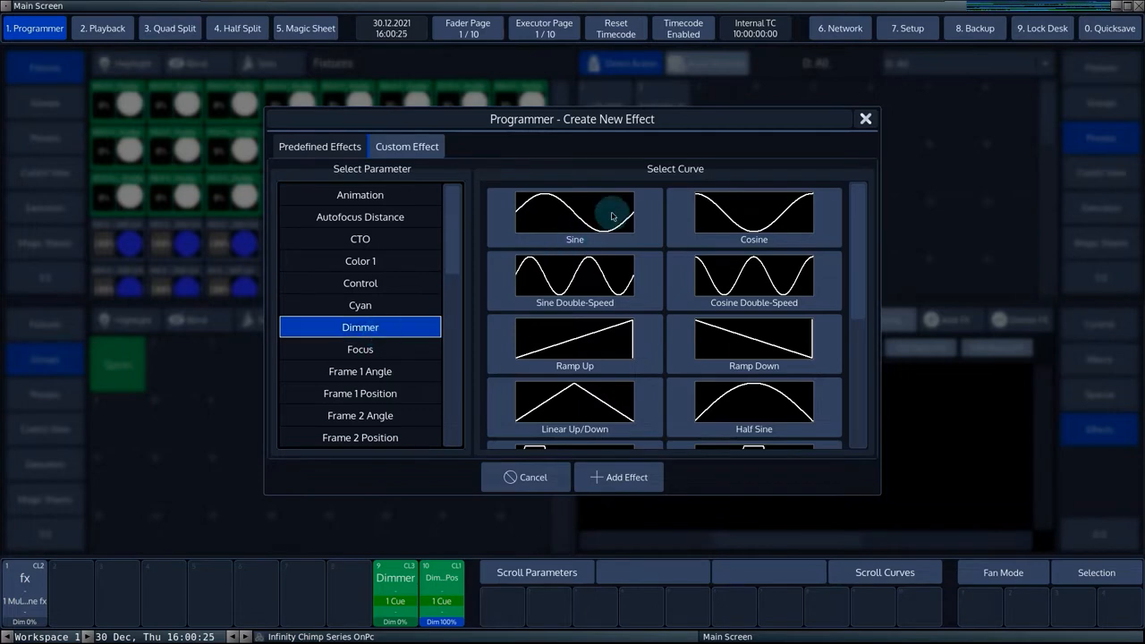
left_click(574, 215)
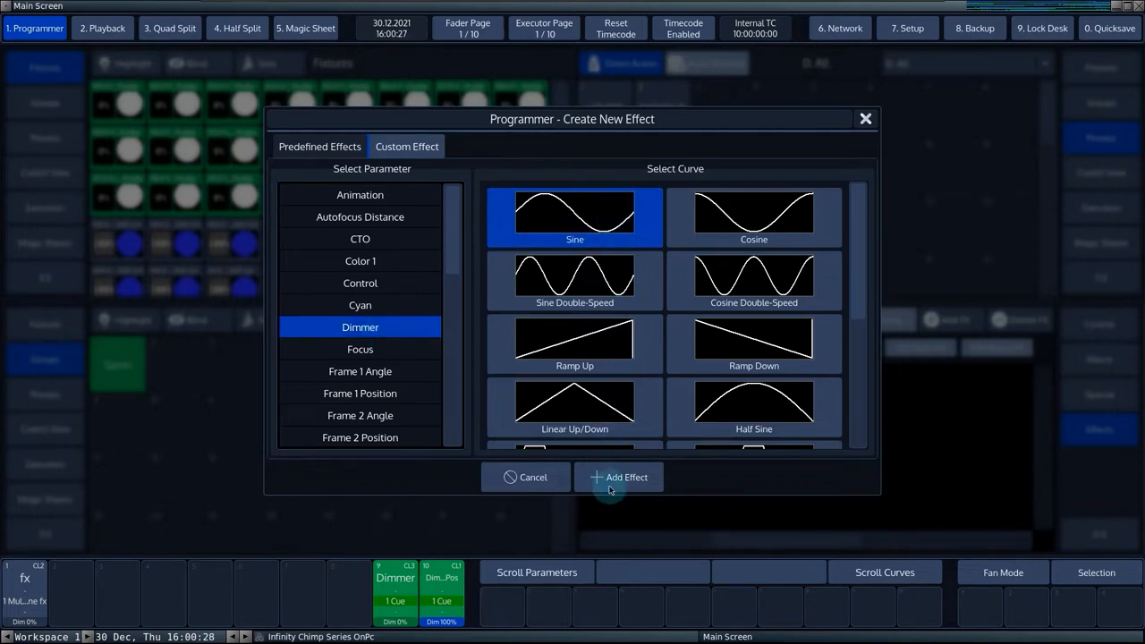
left_click(618, 477)
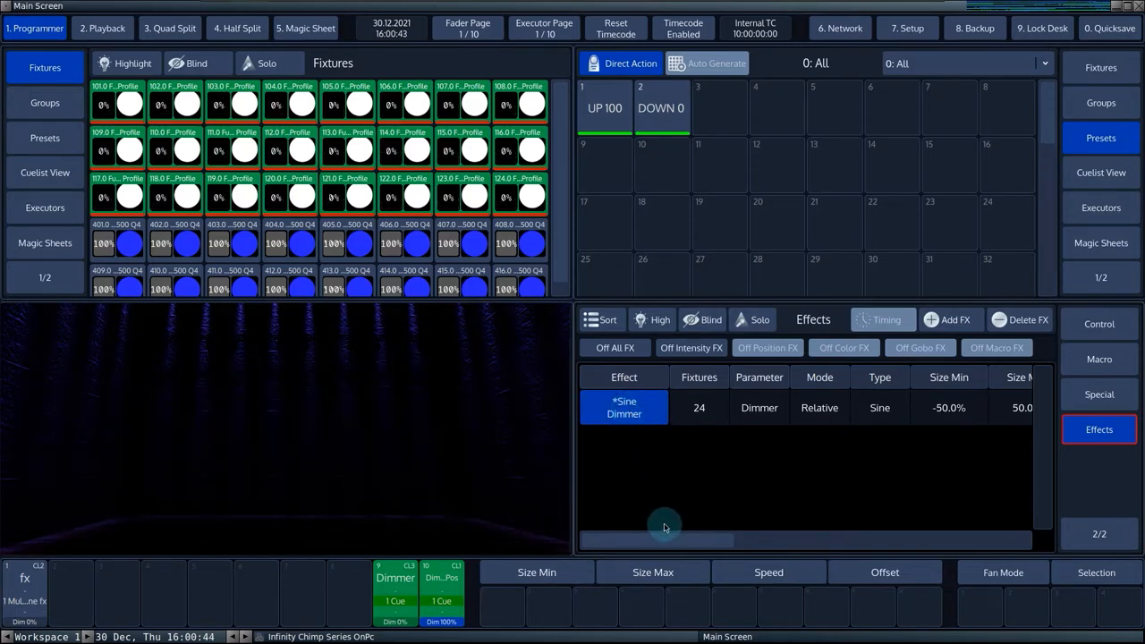
left_click(699, 407)
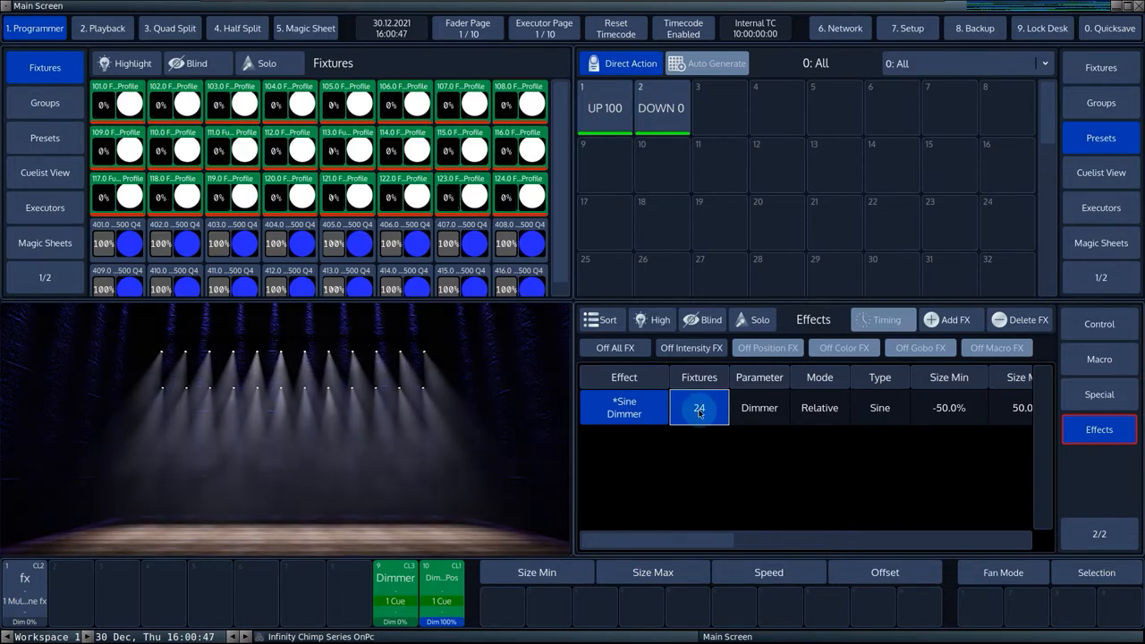
left_click(698, 408)
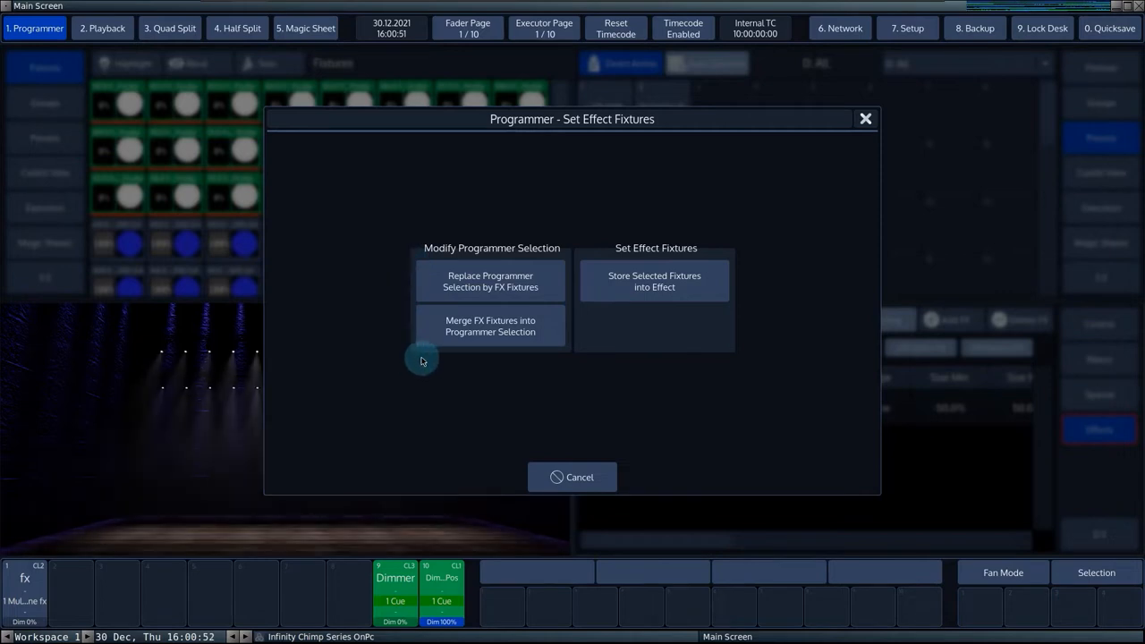
mouse_move(483, 255)
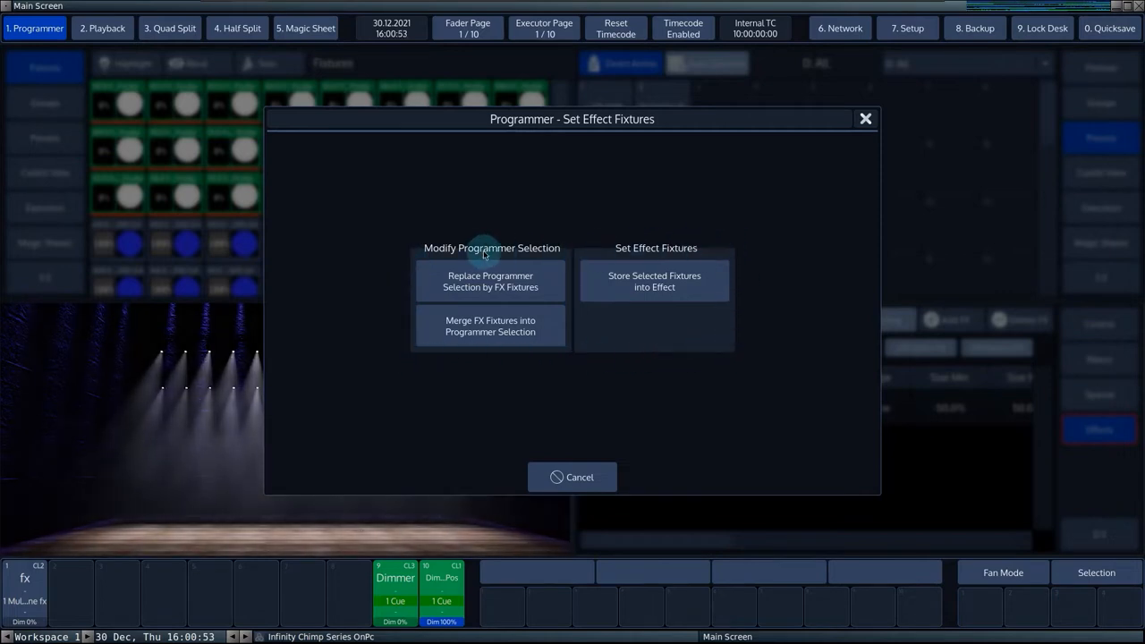
mouse_move(711, 355)
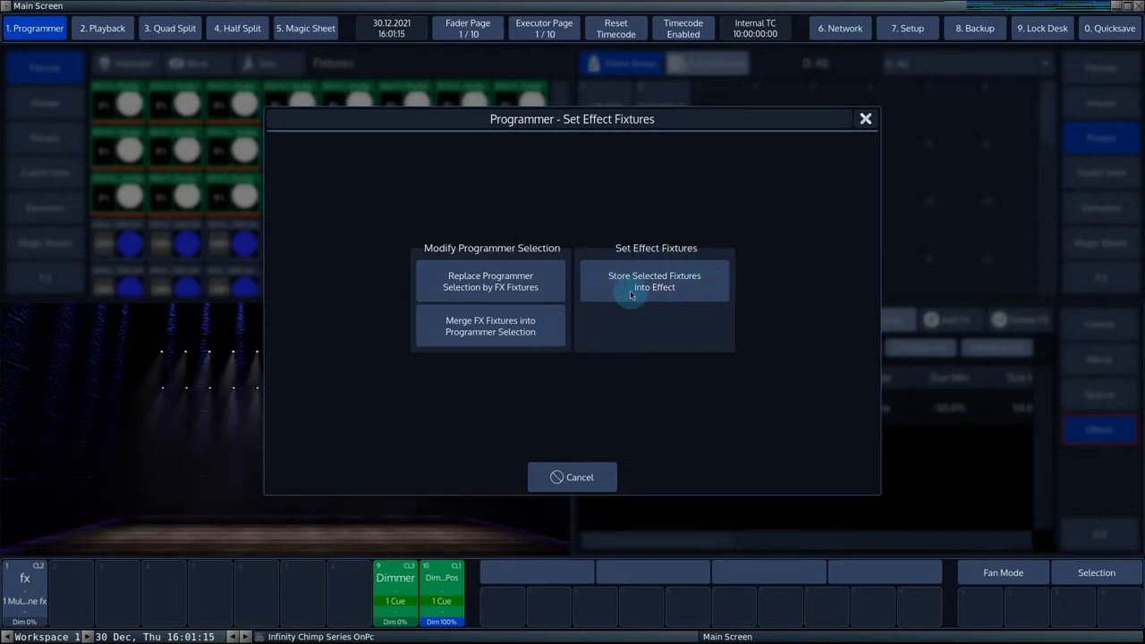
mouse_move(682, 293)
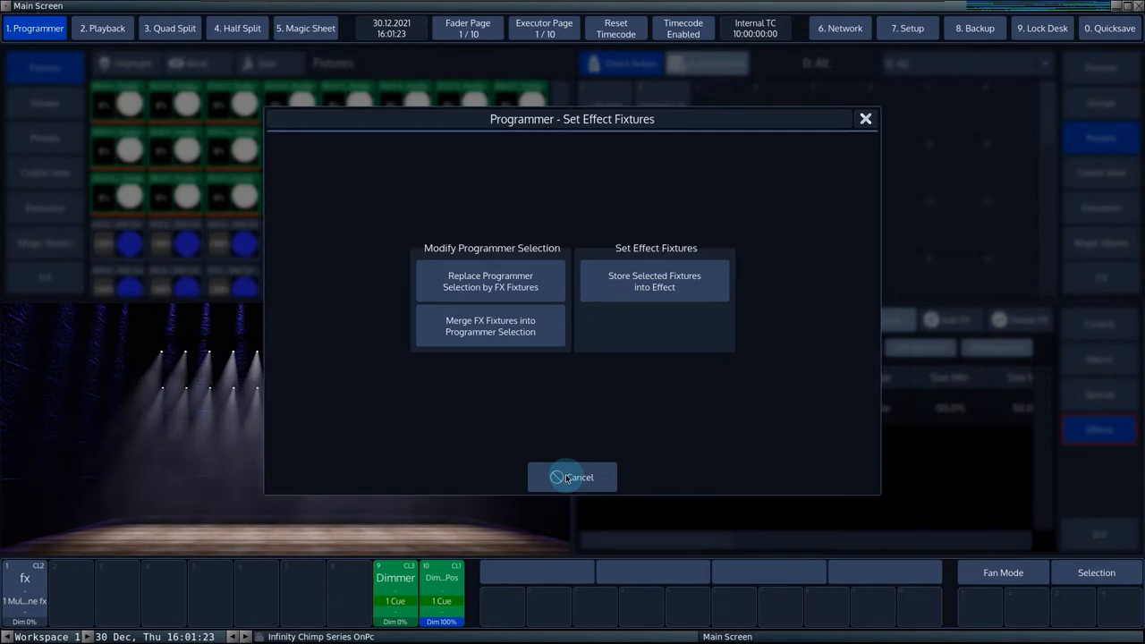
left_click(572, 477)
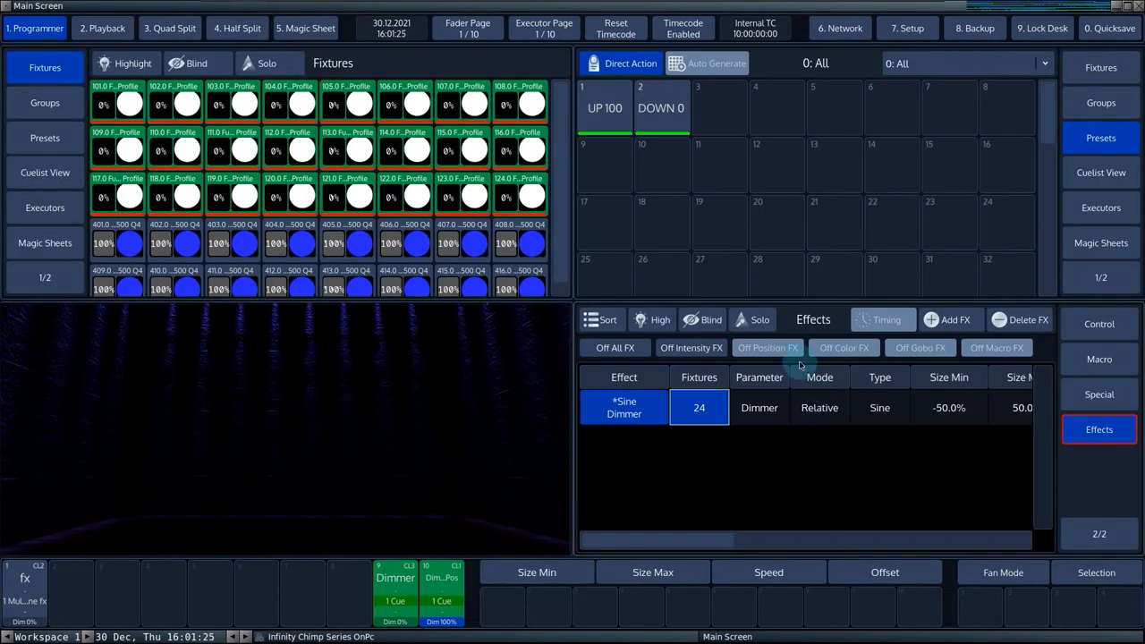
Toggle the Sine Dimmer's mode to Absolute and back to Relative, then show curve choices
left_click(759, 408)
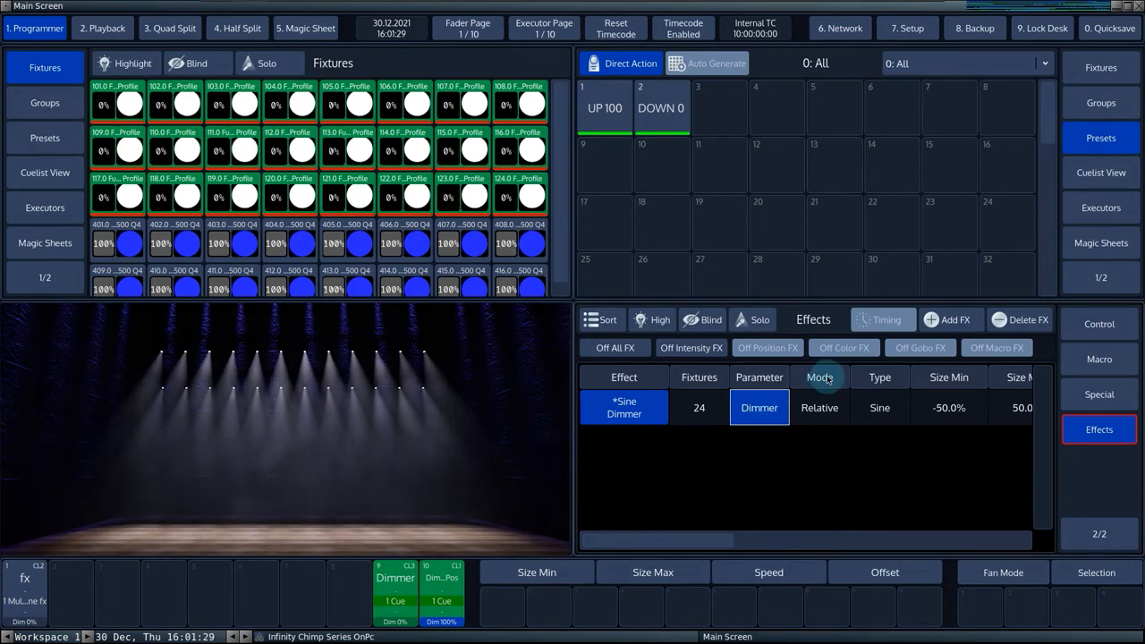
left_click(820, 407)
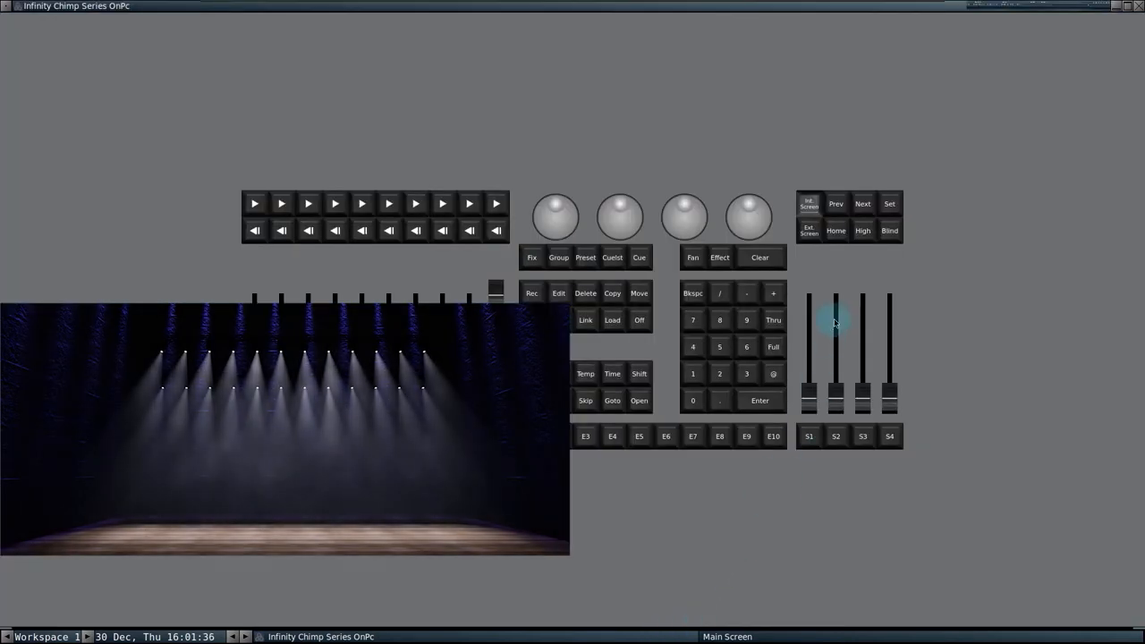
left_click(889, 203)
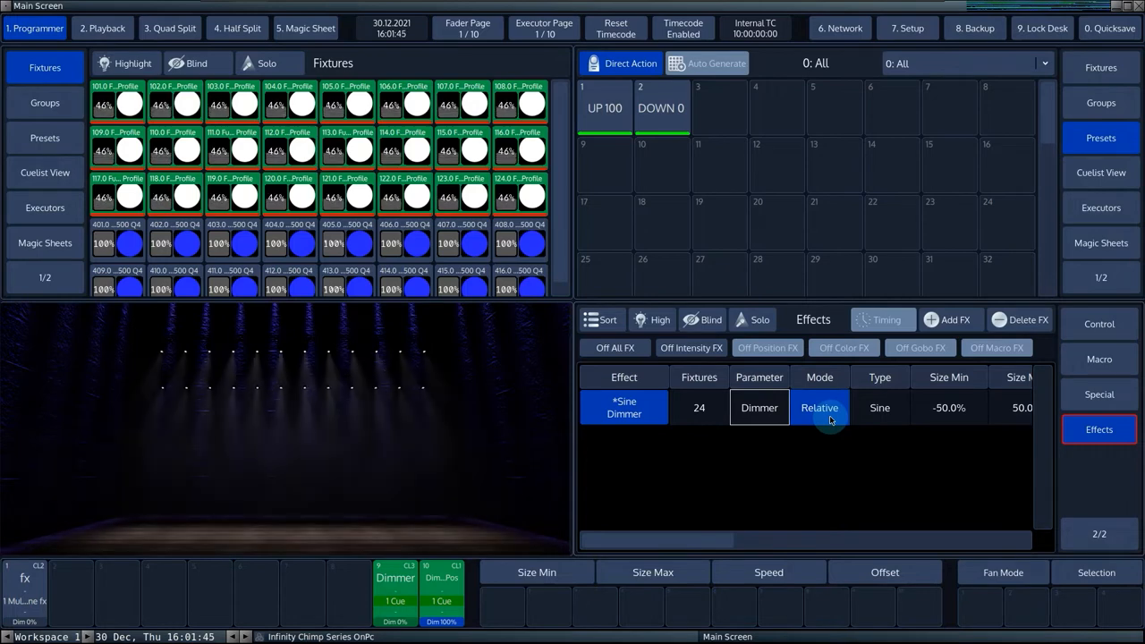
left_click(819, 408)
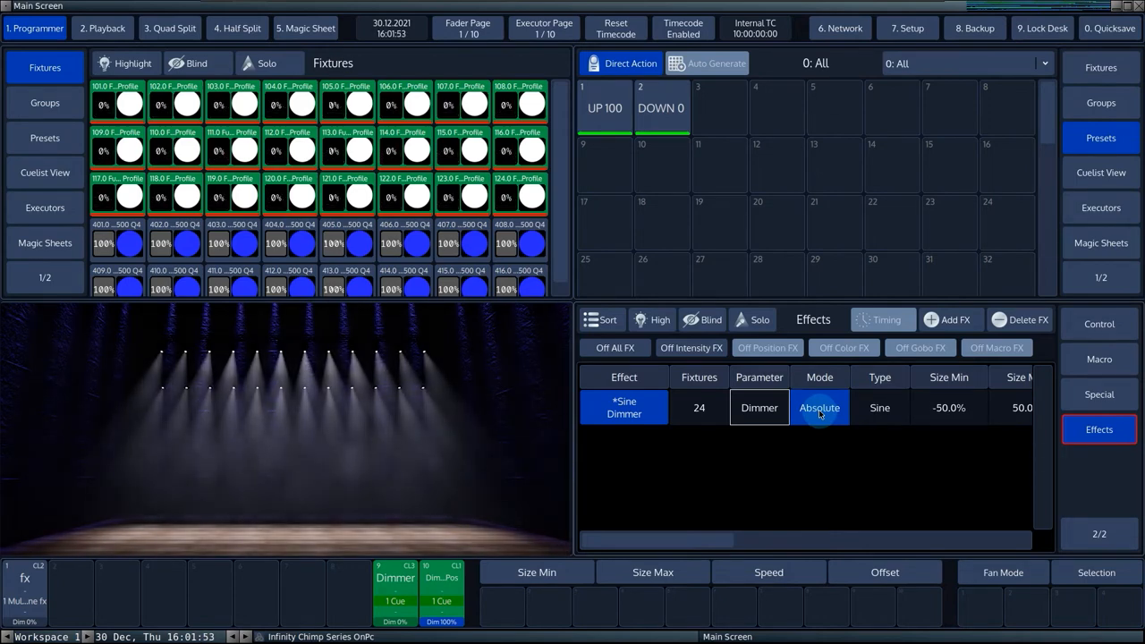
left_click(819, 407)
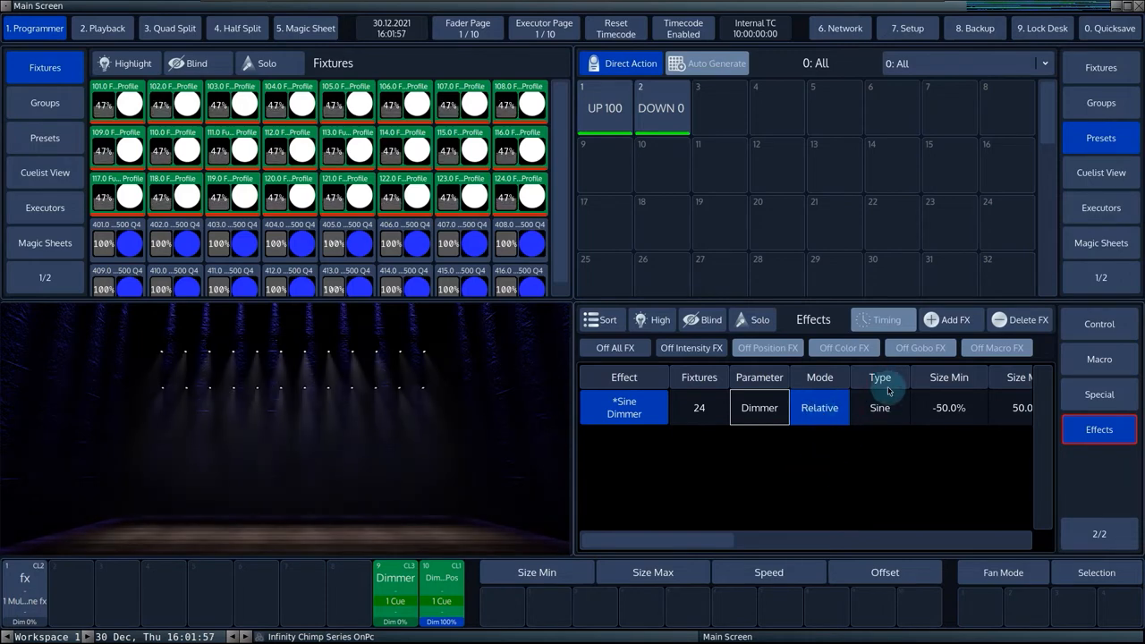
left_click(879, 407)
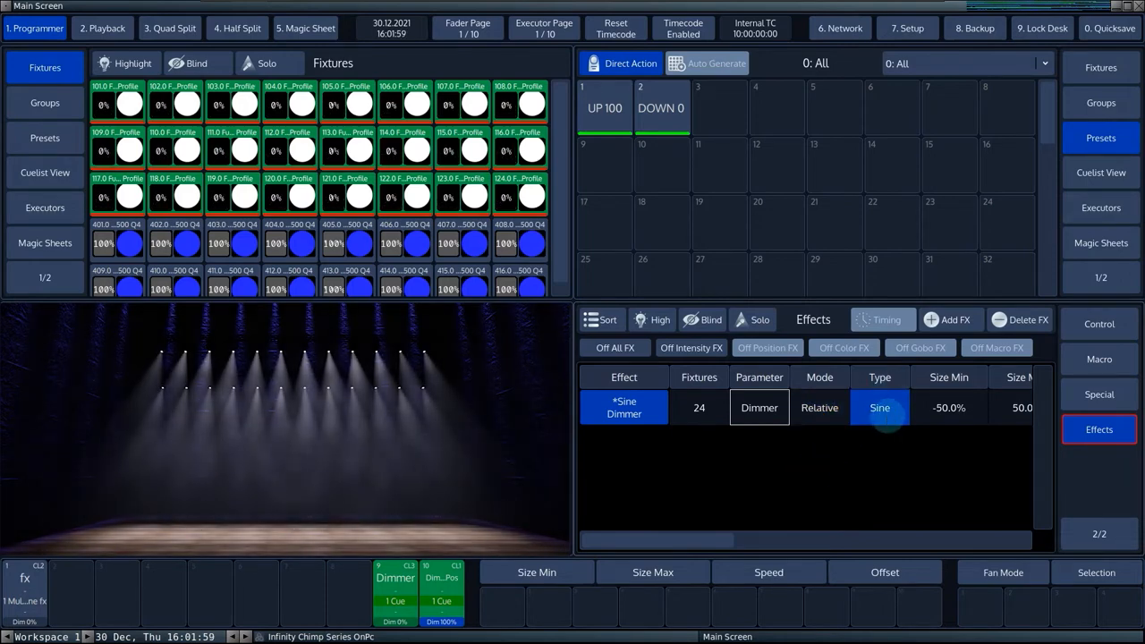
left_click(879, 407)
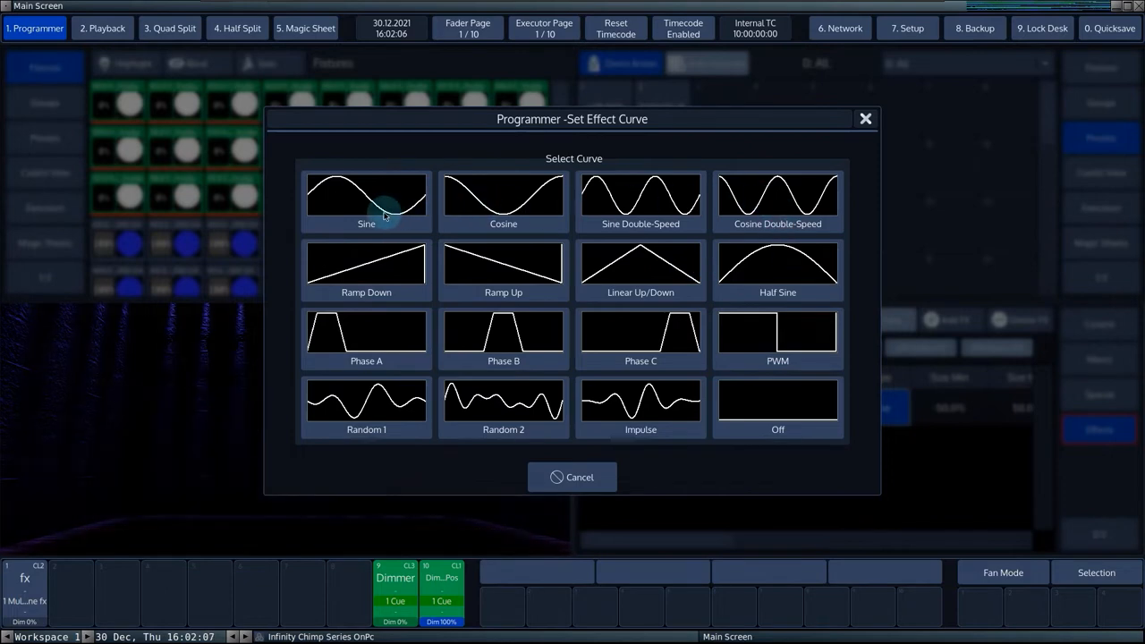
Switch the dimmer effect to a Cosine curve sized -100% to 100%
left_click(503, 198)
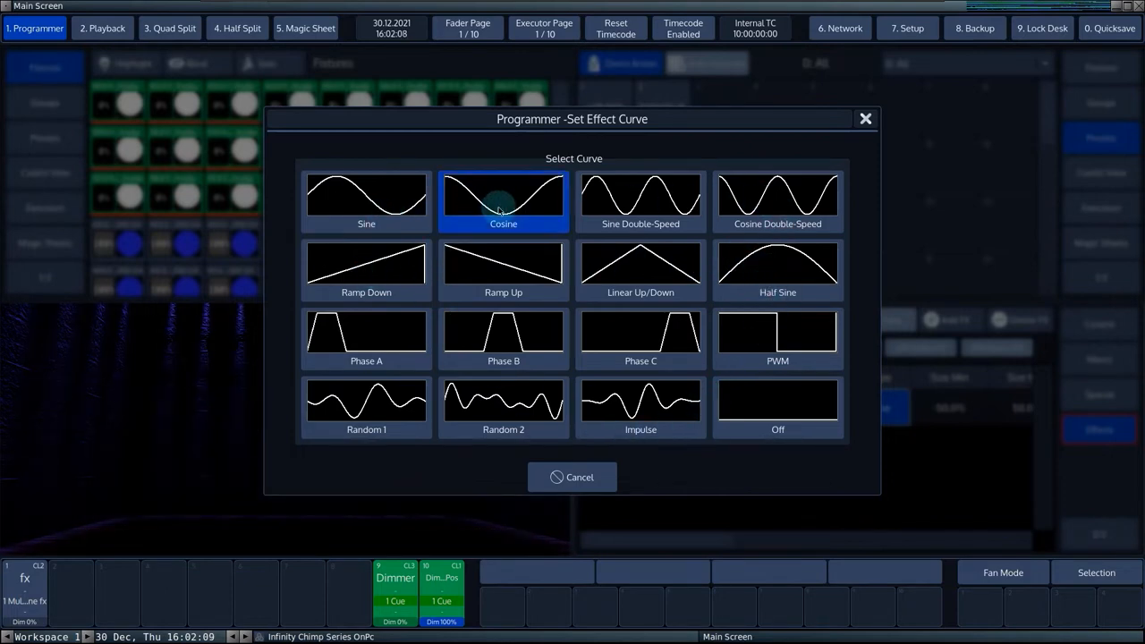
left_click(502, 199)
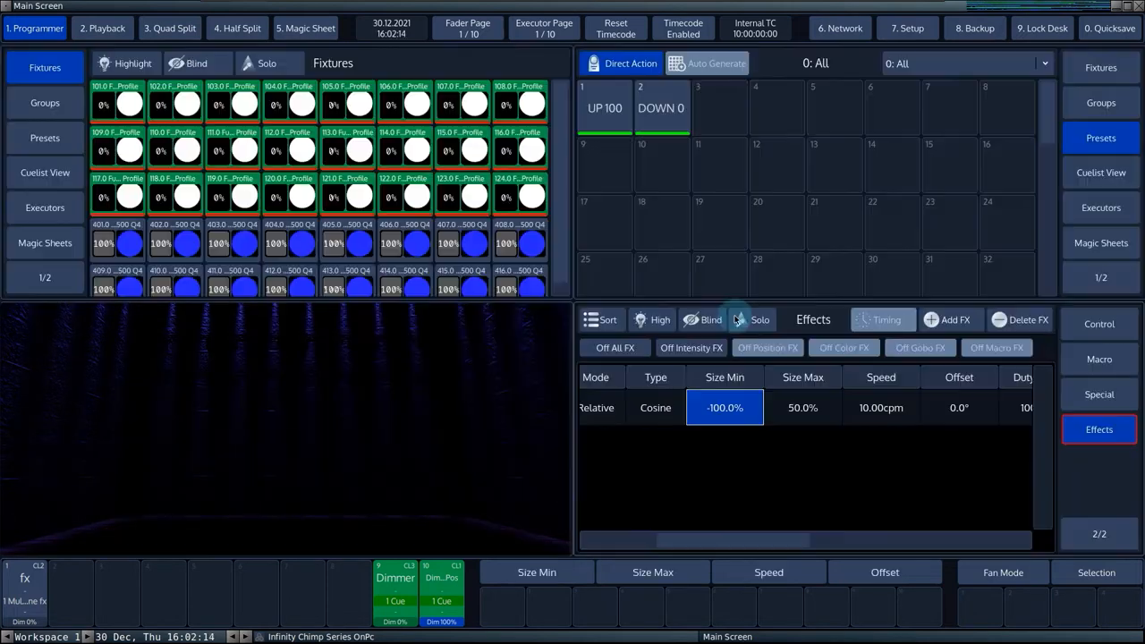
left_click(802, 407)
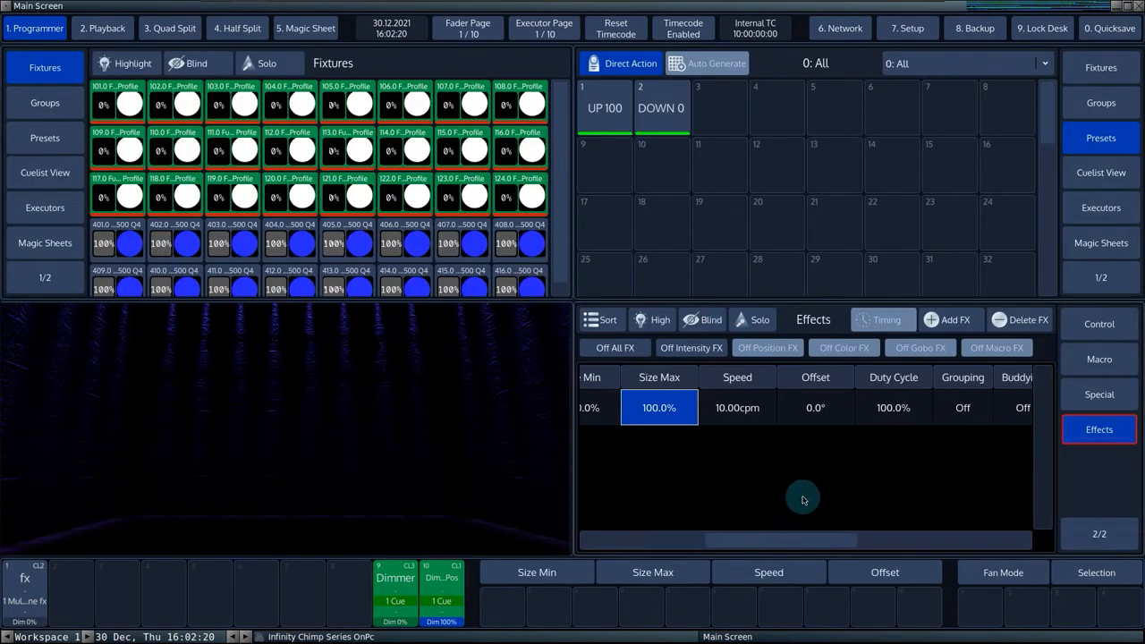
Spread the dimmer effect offset over 0–360°, set grouping 3, keep duty cycle 100%
left_click(737, 407)
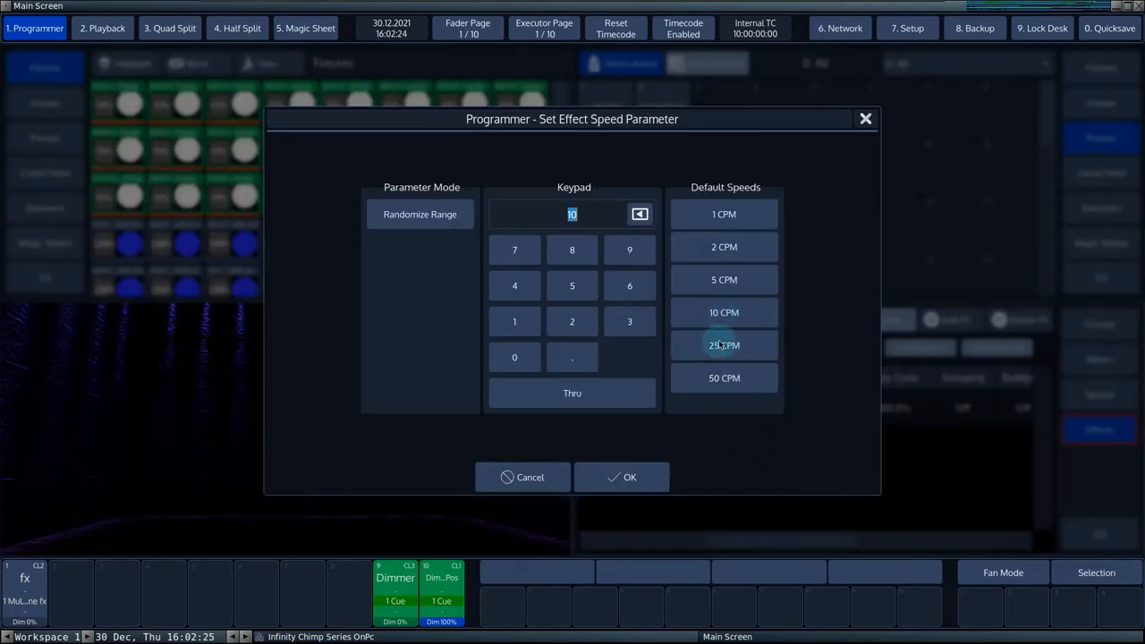
left_click(621, 477)
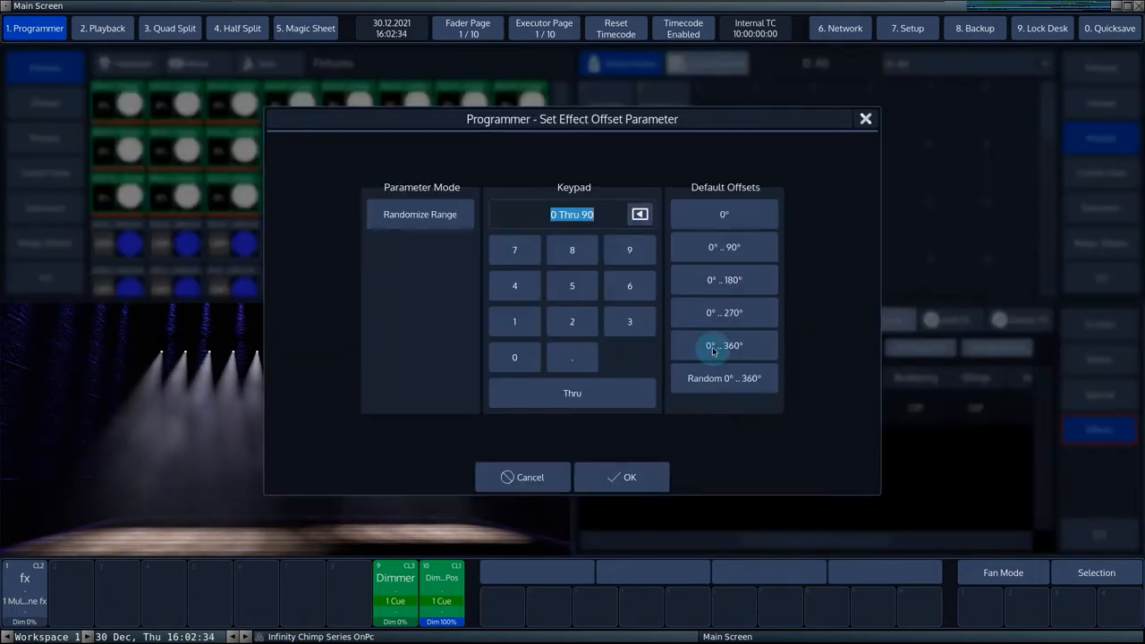
left_click(724, 345)
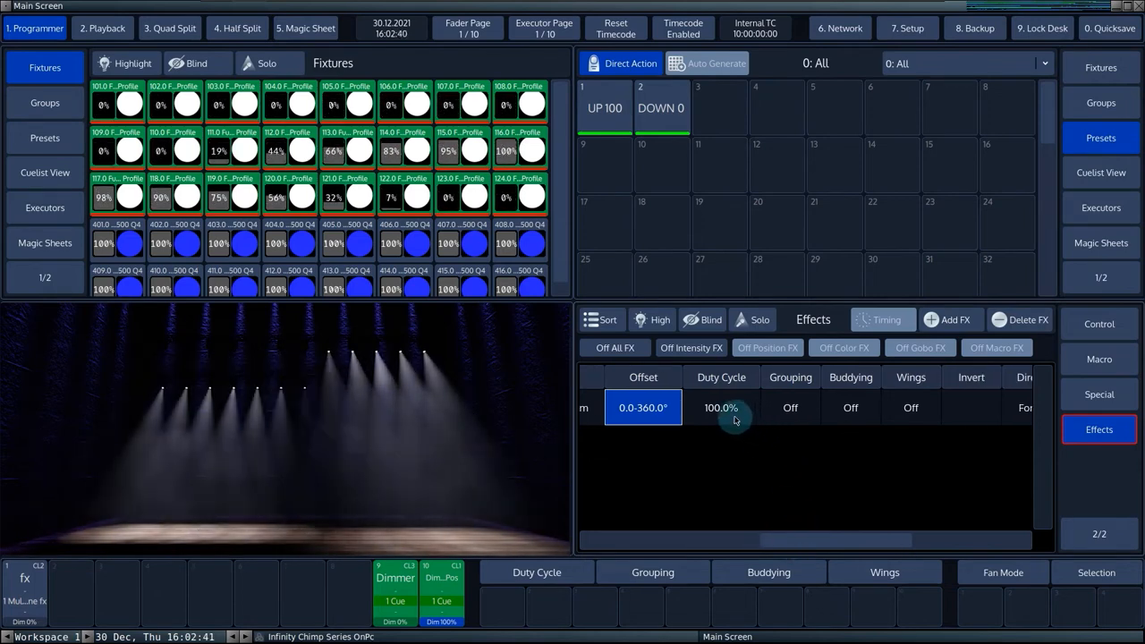
left_click(720, 407)
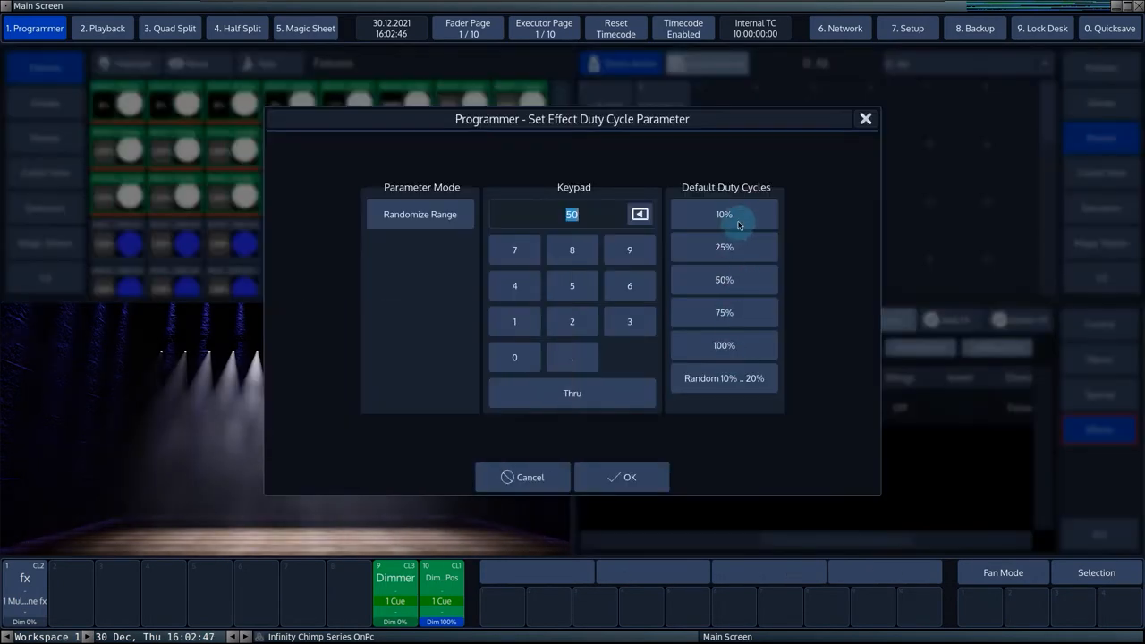
left_click(724, 214)
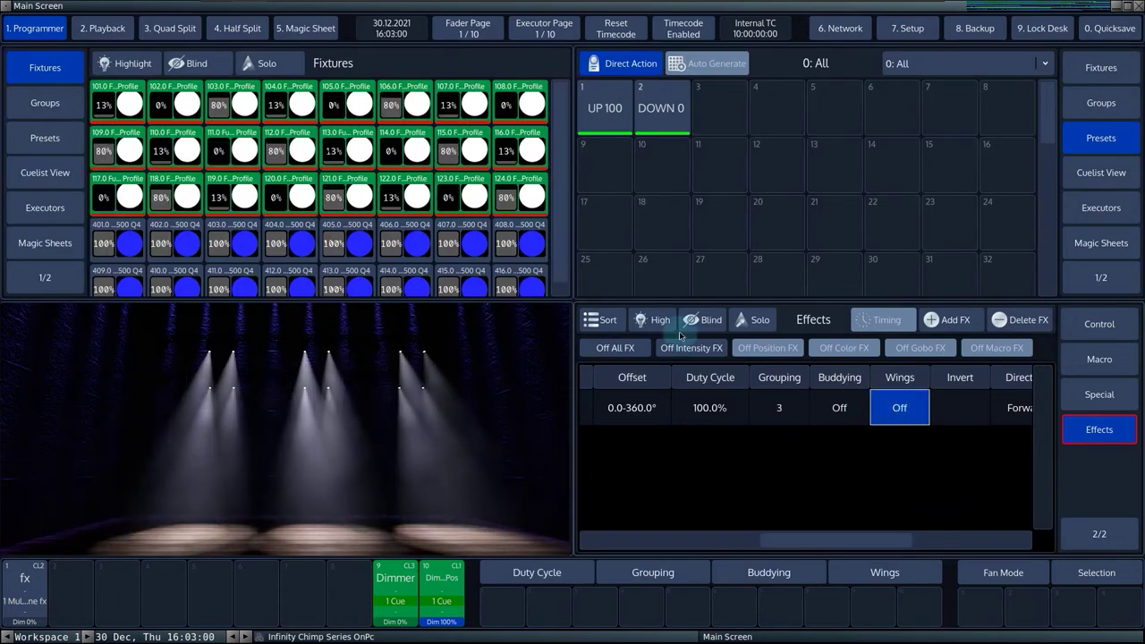
Set buddying 2 and three wings, trying invert and leaving it off
left_click(899, 407)
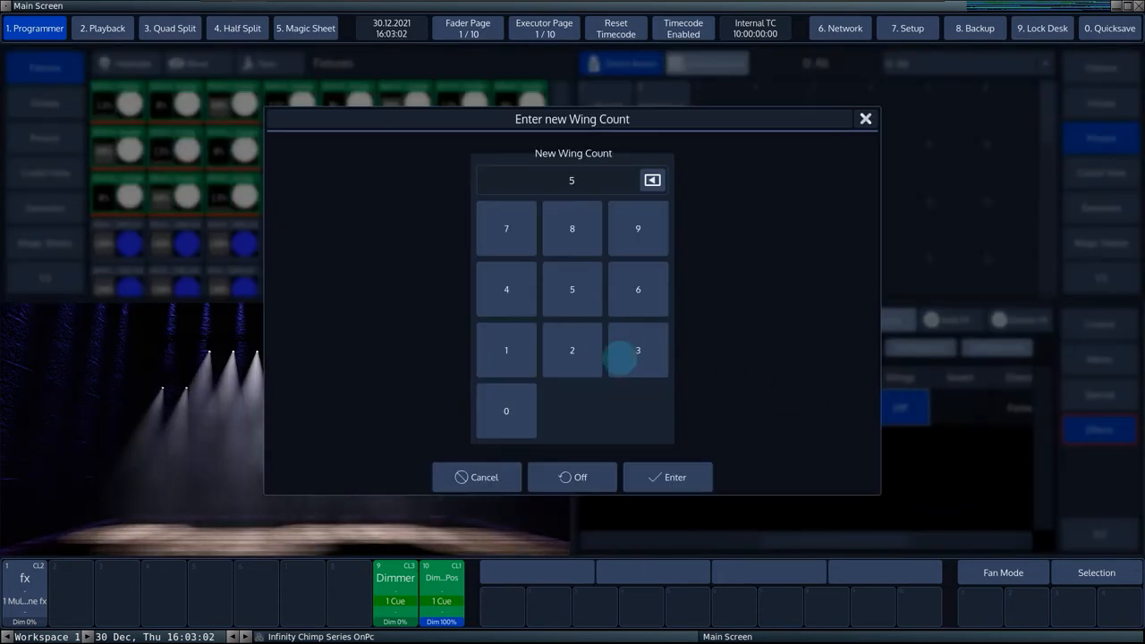
left_click(667, 476)
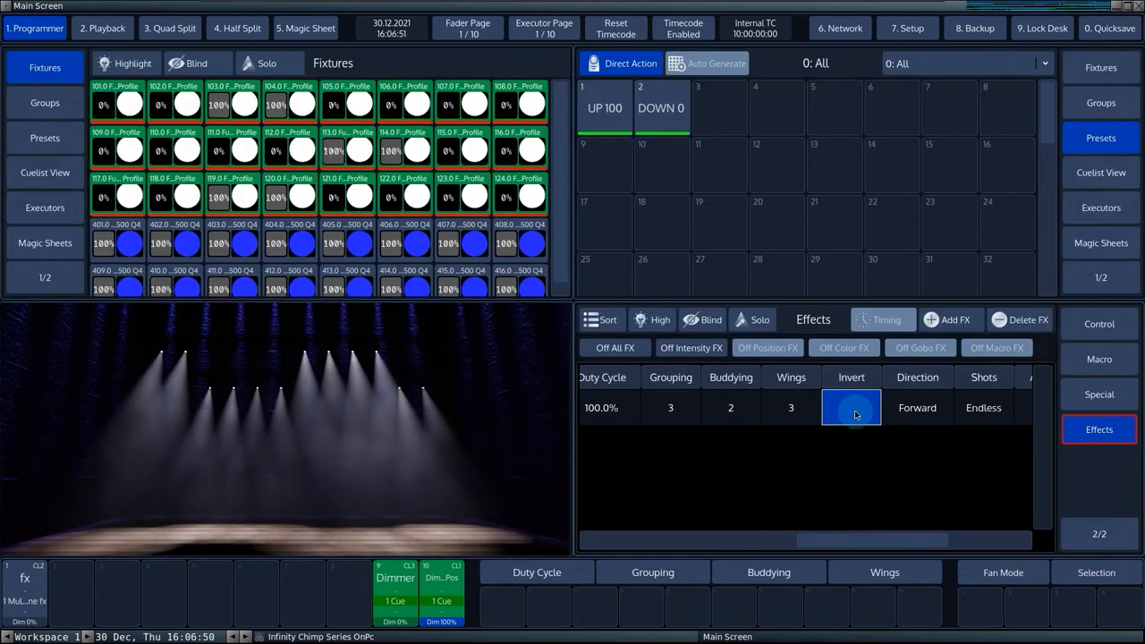
left_click(850, 407)
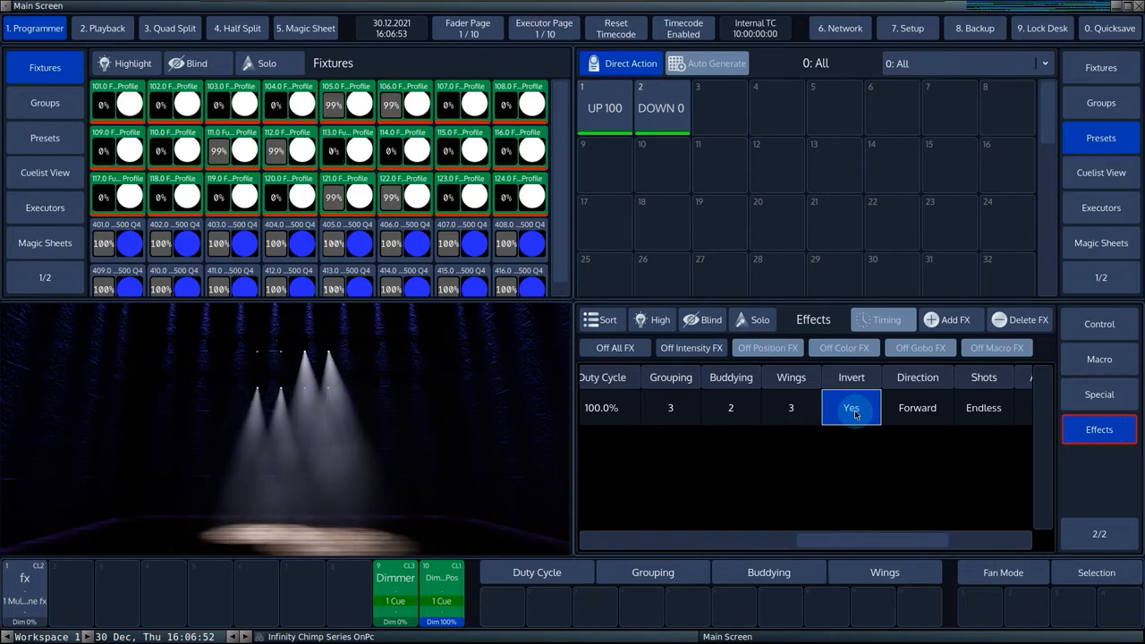
left_click(851, 407)
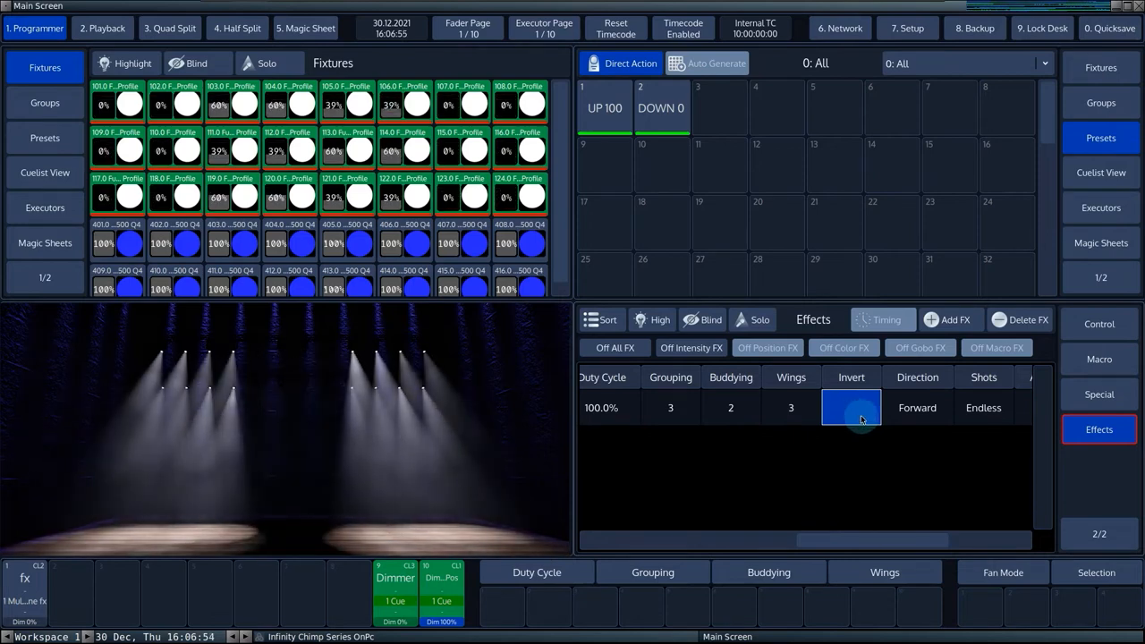
left_click(917, 407)
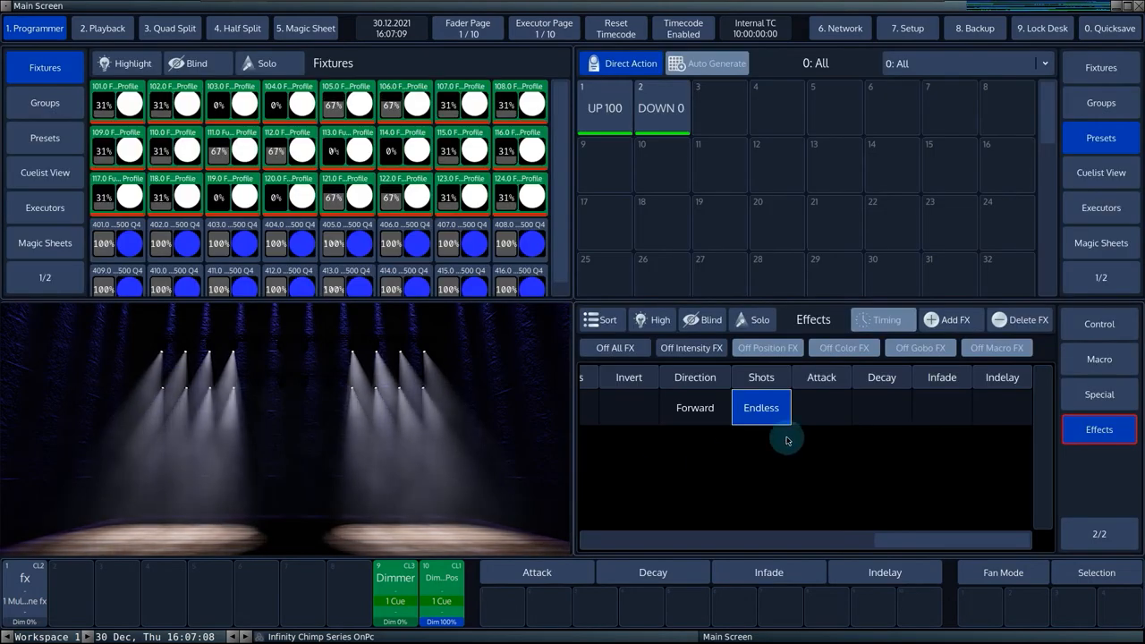
left_click(821, 407)
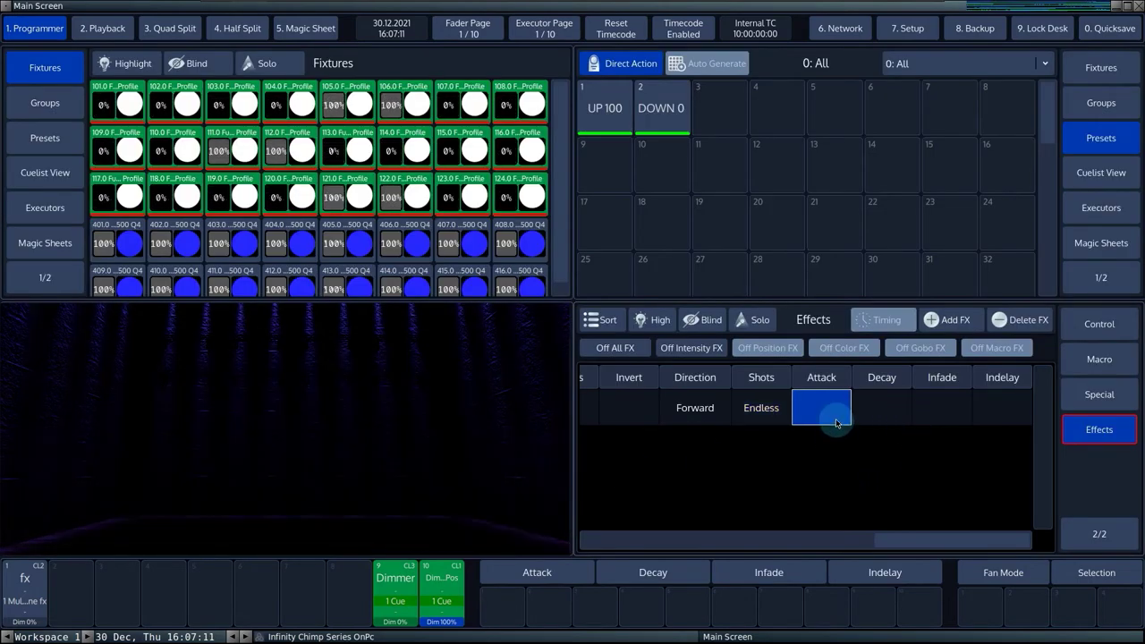
Give the dimmer effect a 0.5 s in-fade and an in-delay, then start recording
left_click(881, 407)
type("0.5")
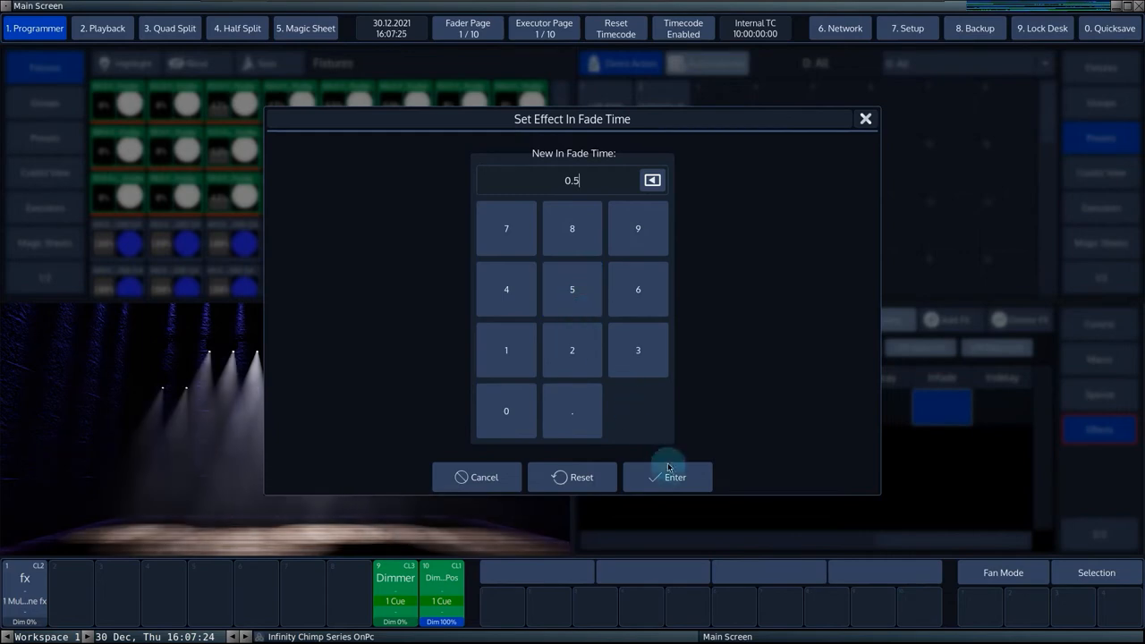
left_click(667, 476)
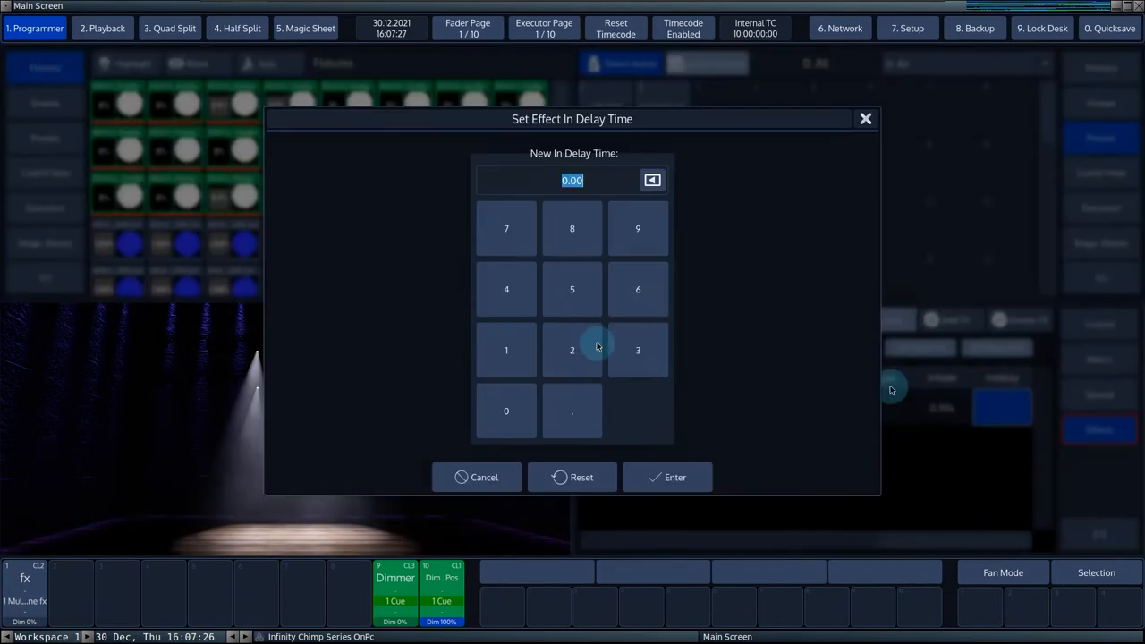
left_click(667, 477)
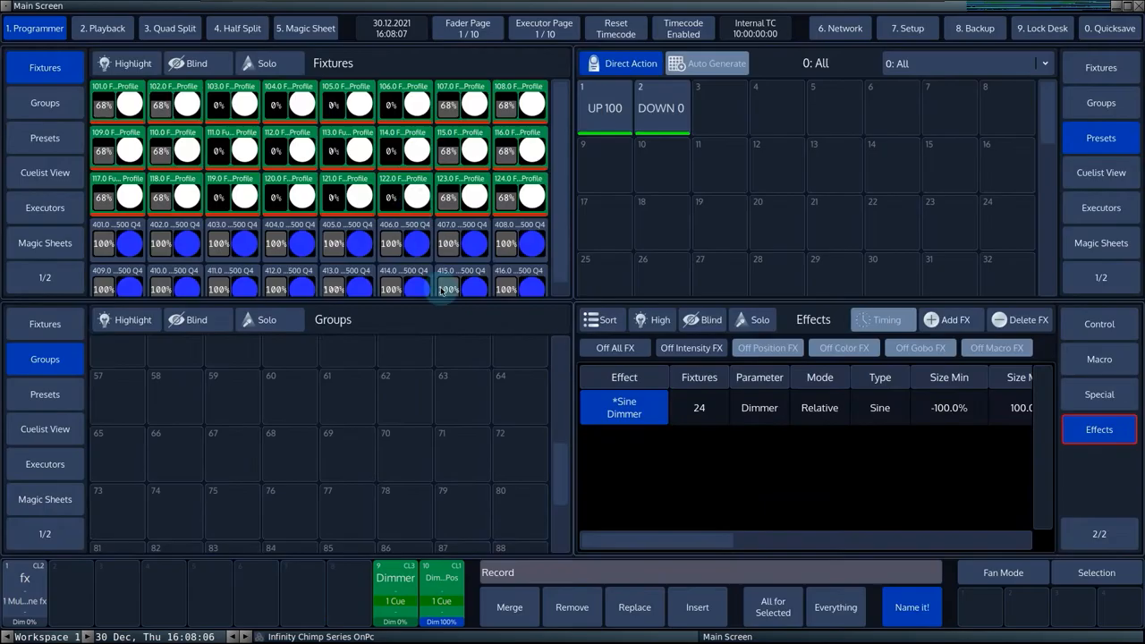
Record the sine effect to fader 7, clear the programmer, and add PWM Dimmer and Ramp Tilt
left_click(911, 608)
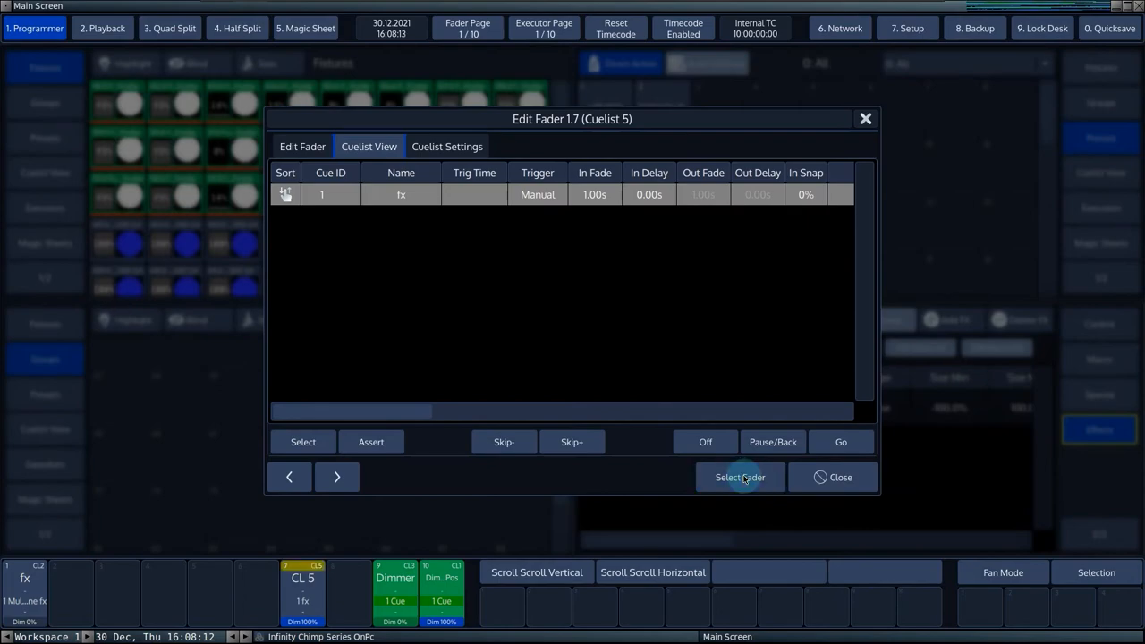
left_click(839, 477)
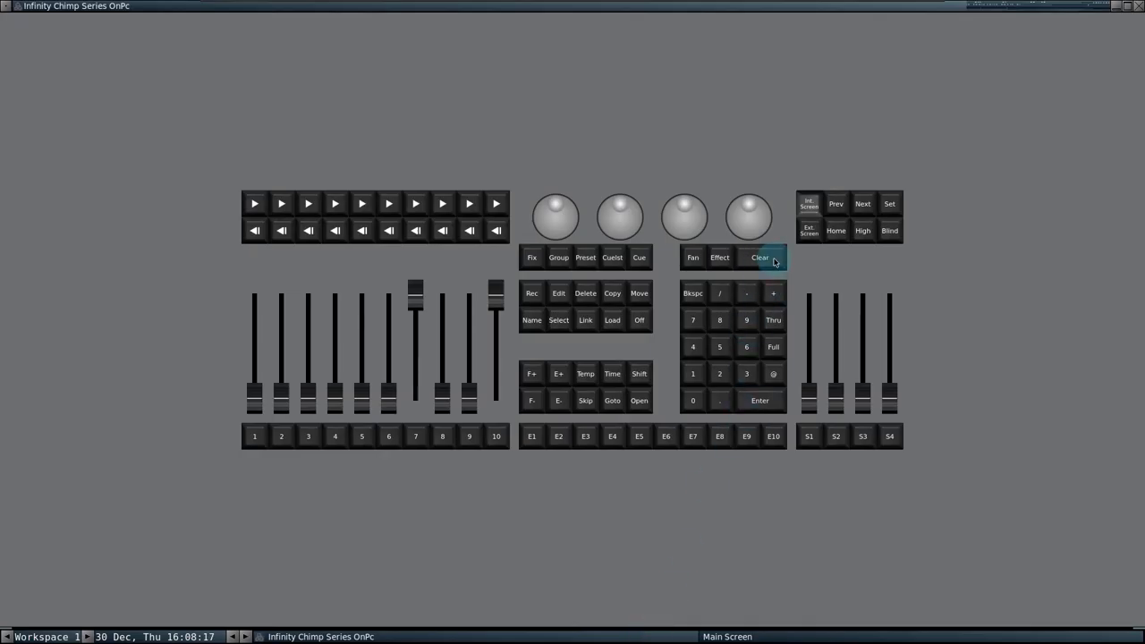
left_click(612, 319)
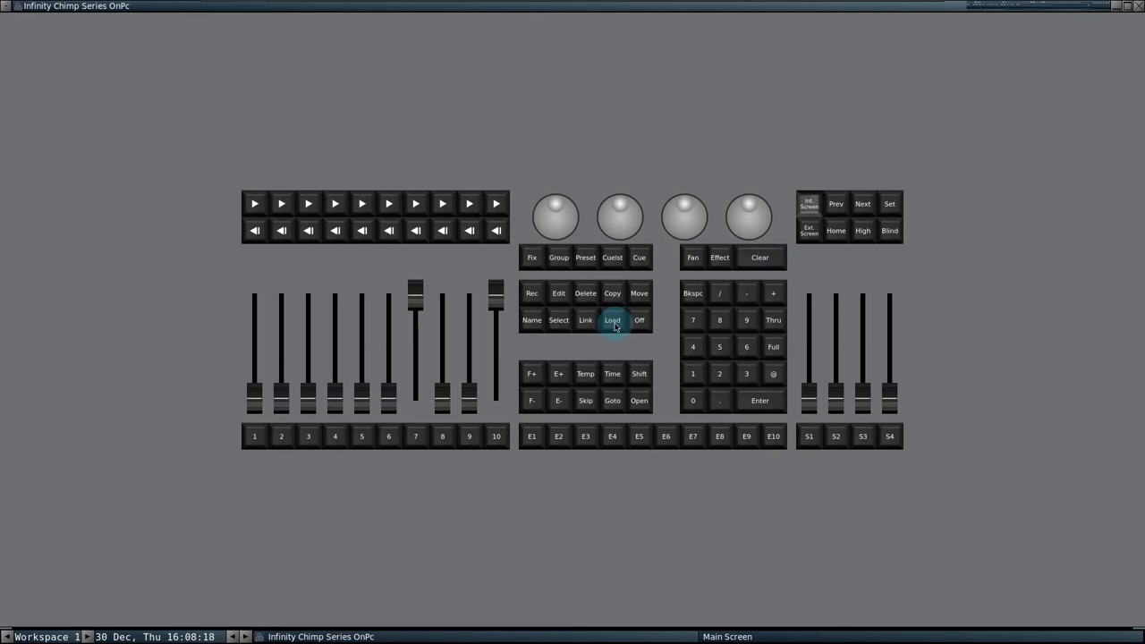
mouse_move(759, 399)
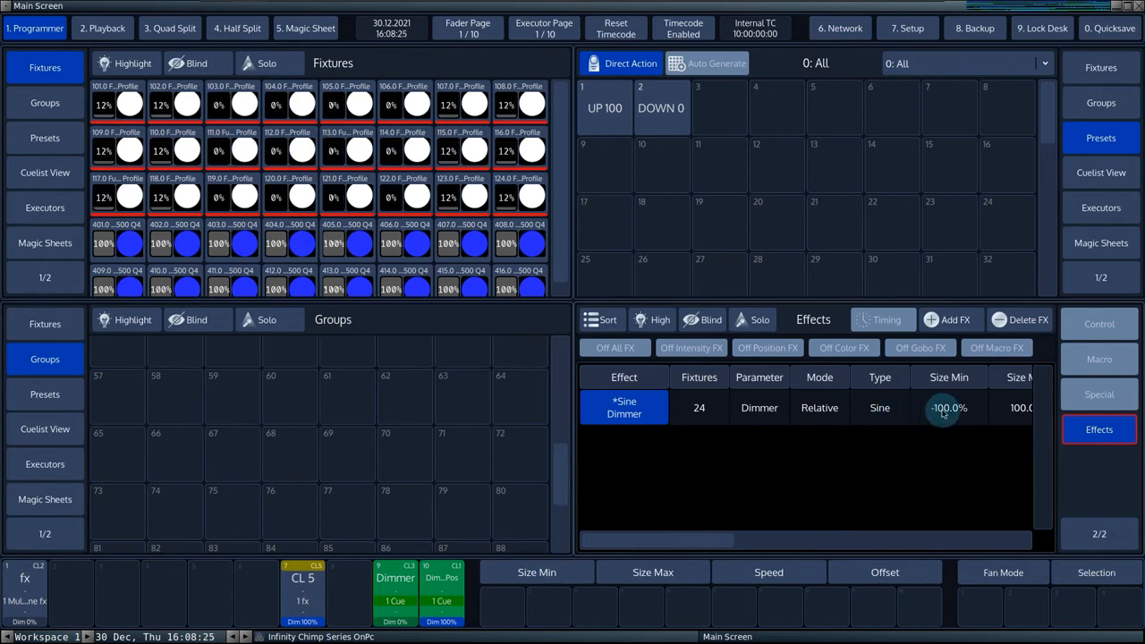
scroll("right", 3)
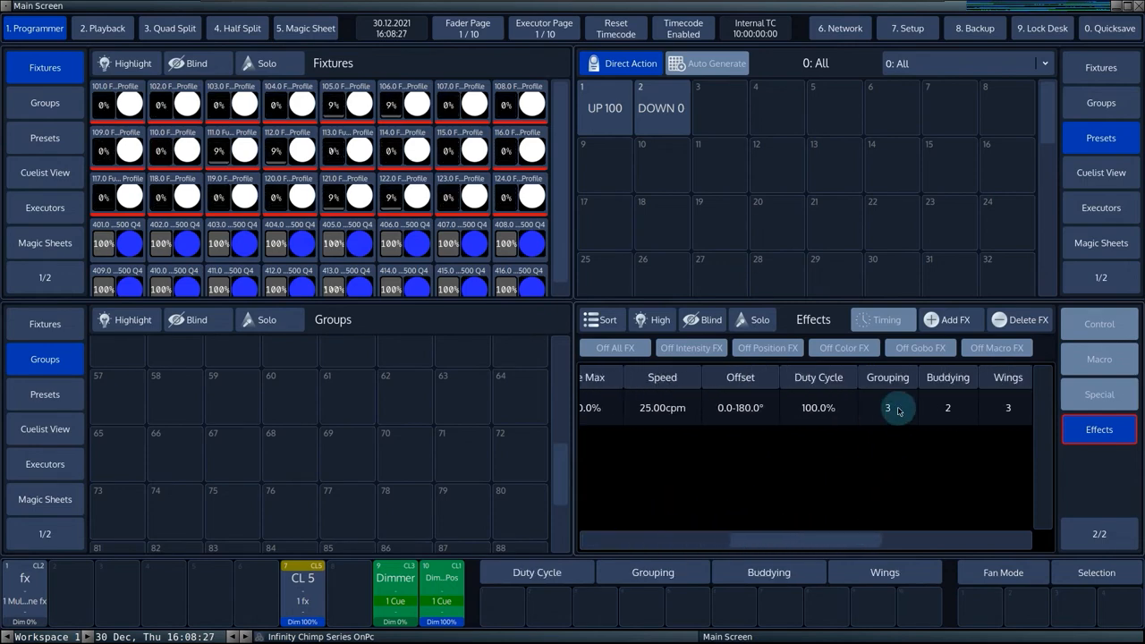
left_click(887, 407)
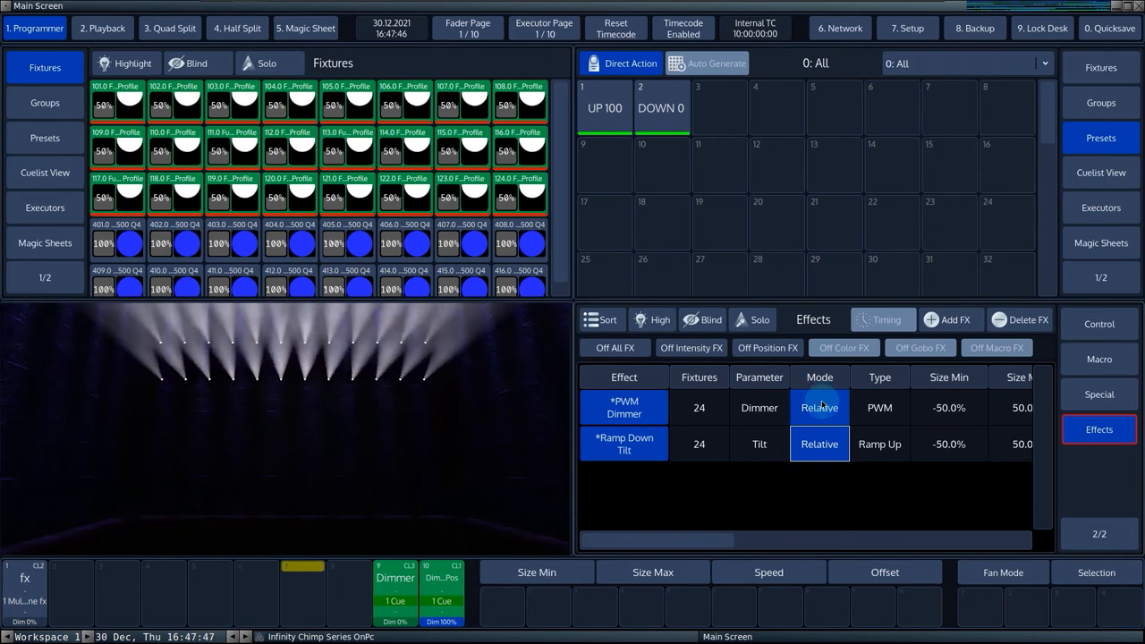
Set both effects to Absolute mode with Size Min preset DOWN 0 and Size Max UP 100
left_click(819, 407)
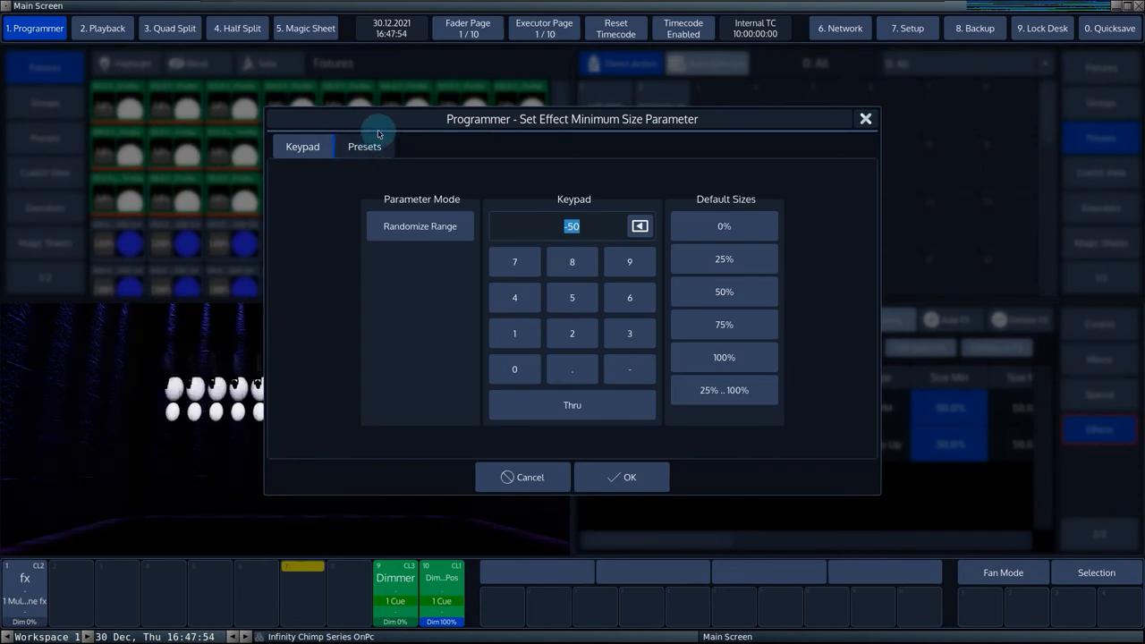
left_click(364, 146)
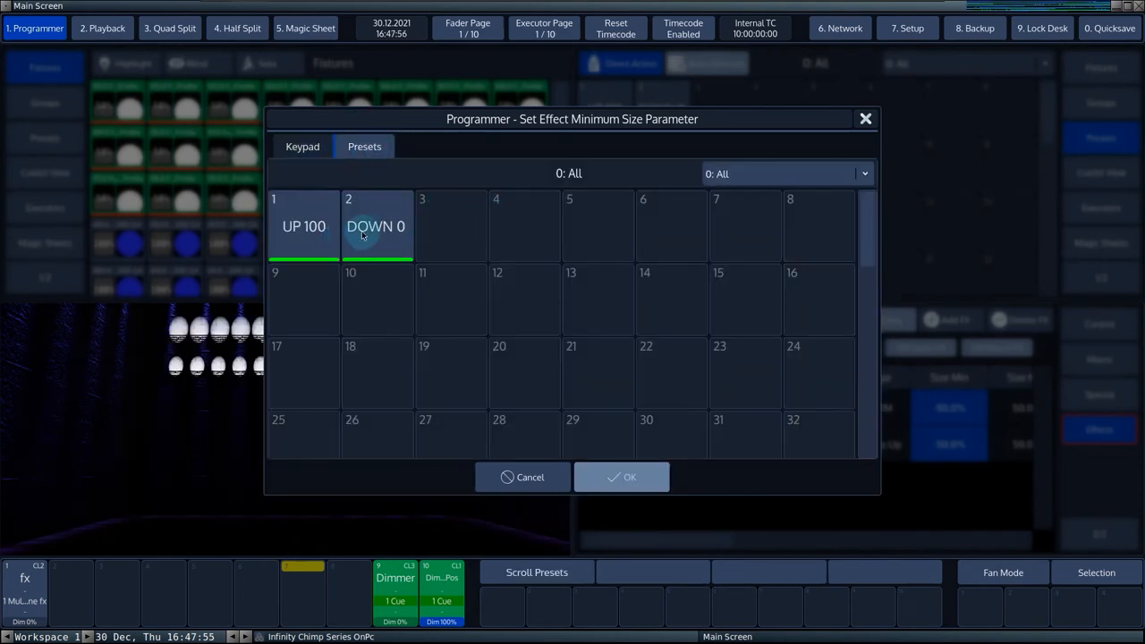
left_click(620, 477)
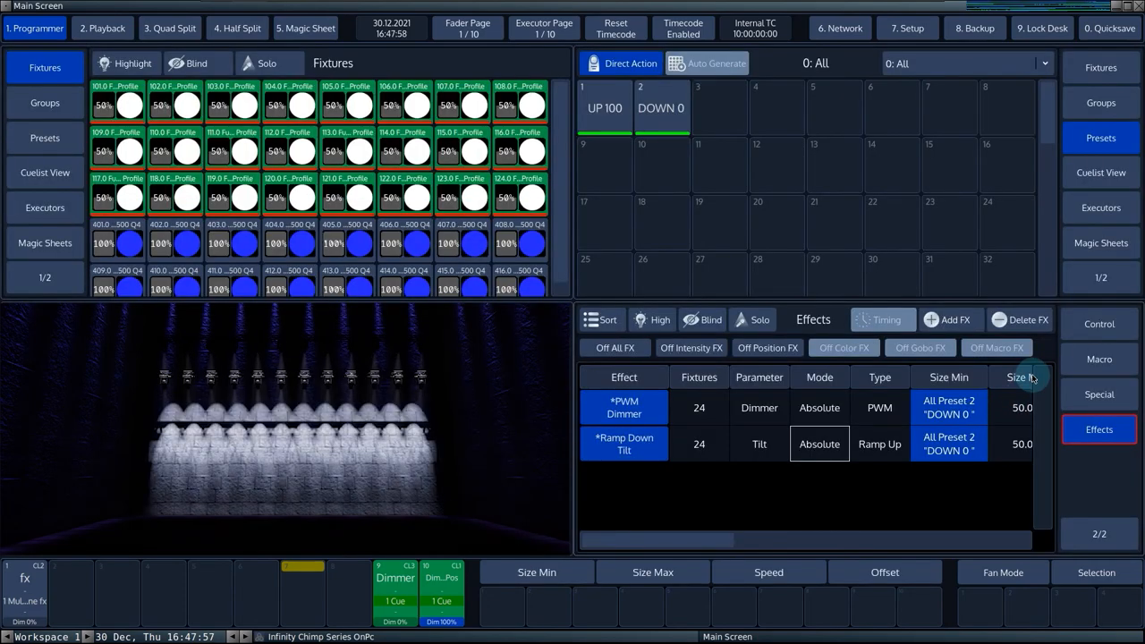
left_click(1019, 377)
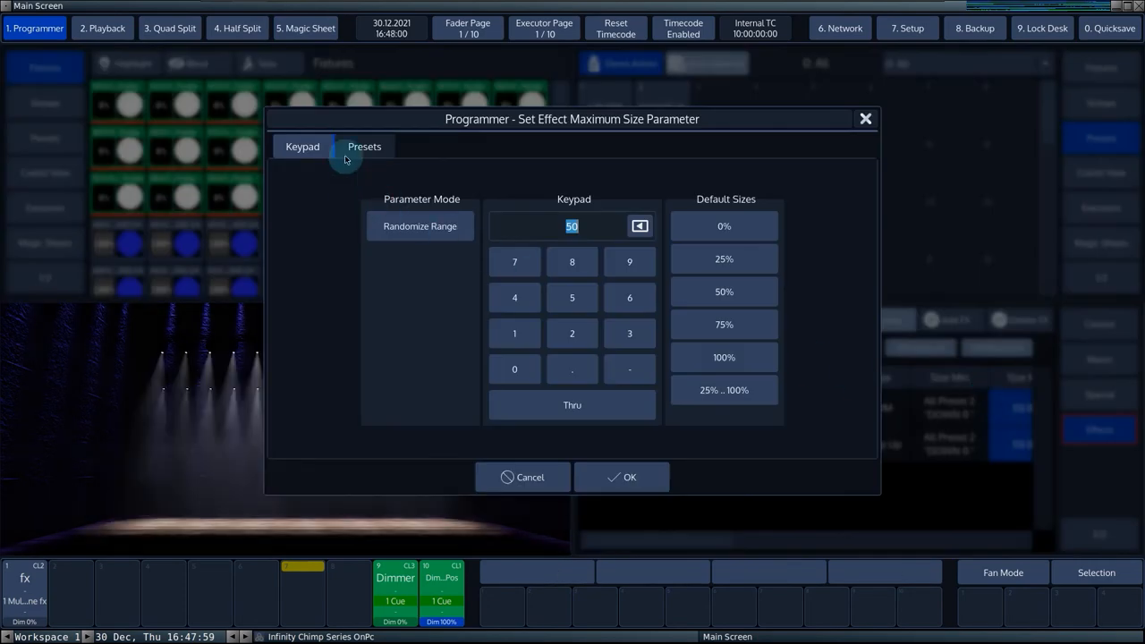
left_click(364, 146)
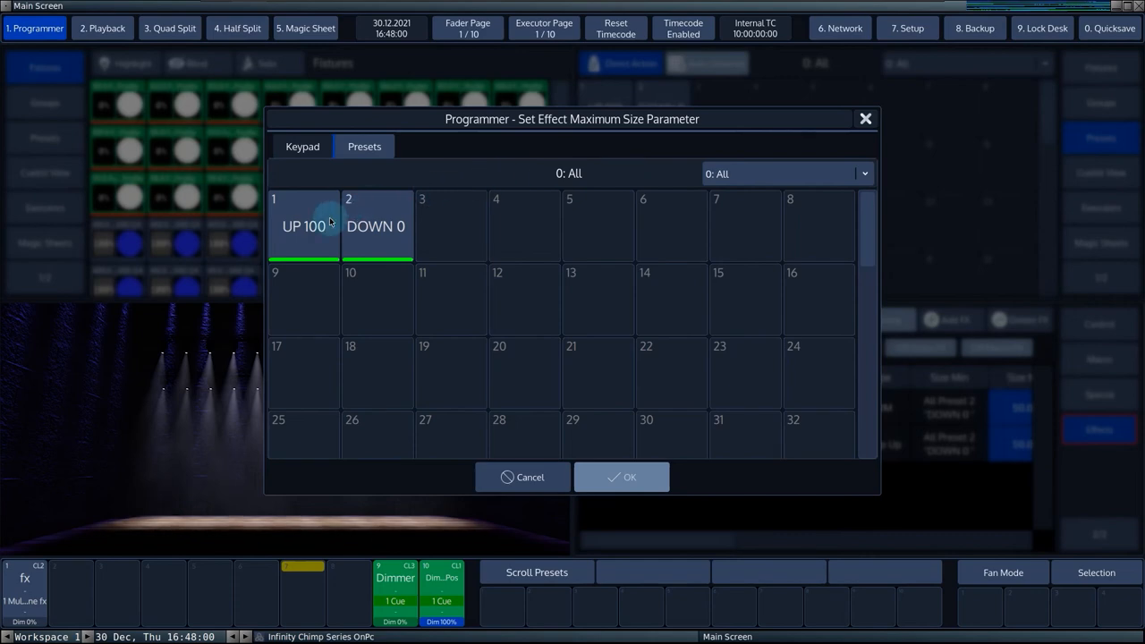
left_click(621, 476)
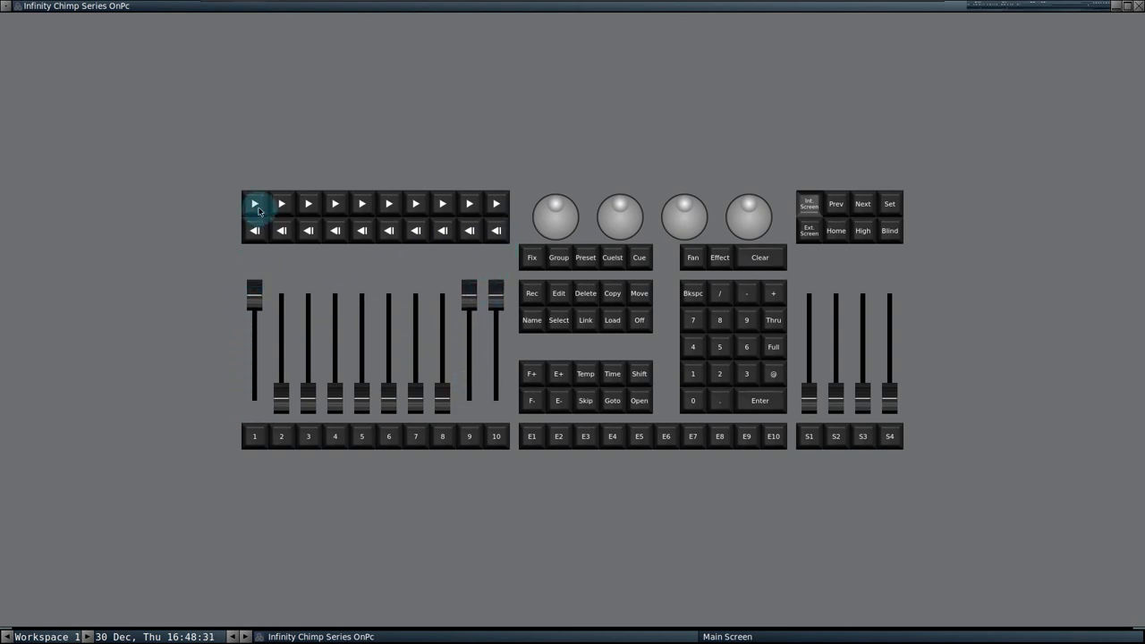
mouse_move(774, 469)
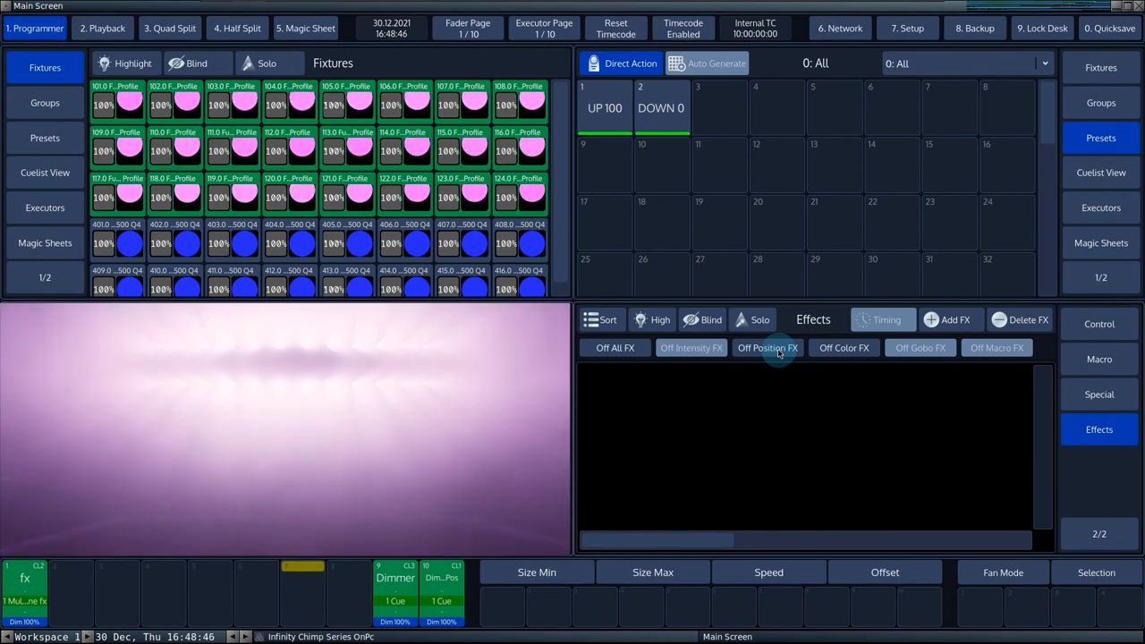
Switch off the position effect on the 24 spots with Off Position FX
left_click(766, 348)
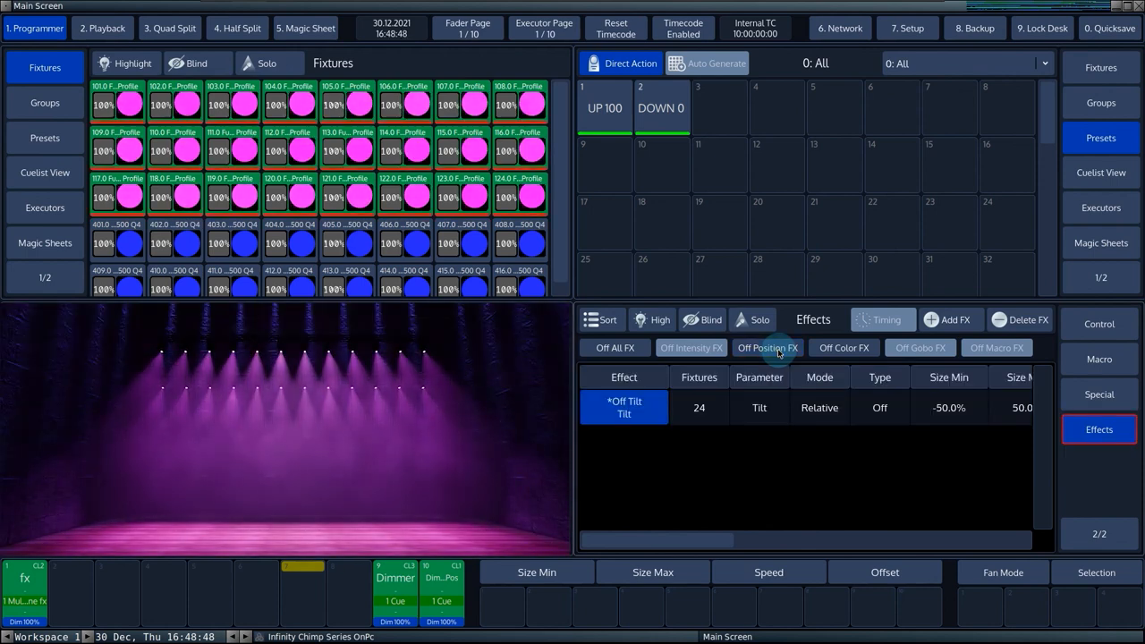